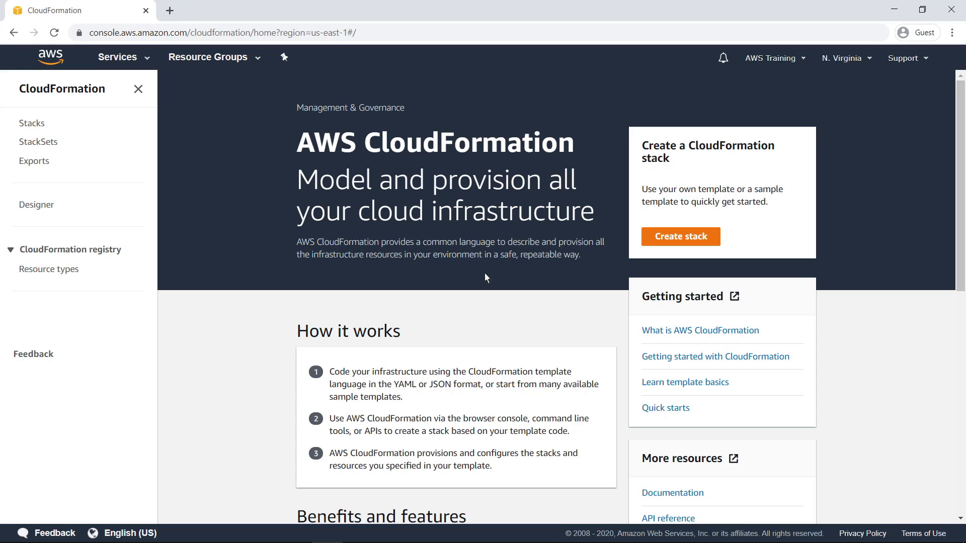
mouse_move(48, 133)
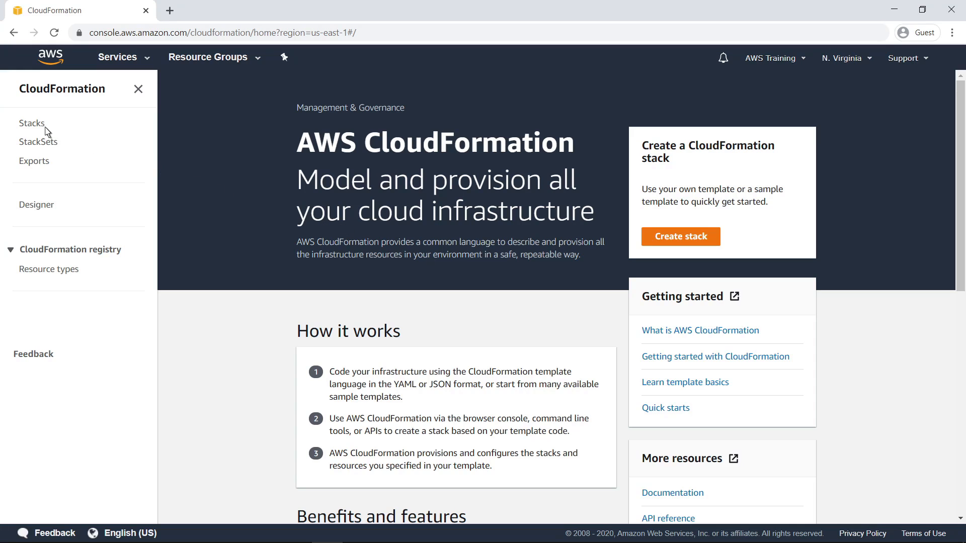
Step: Show the Stacks list with its ten active stacks, status and creation times
click(31, 122)
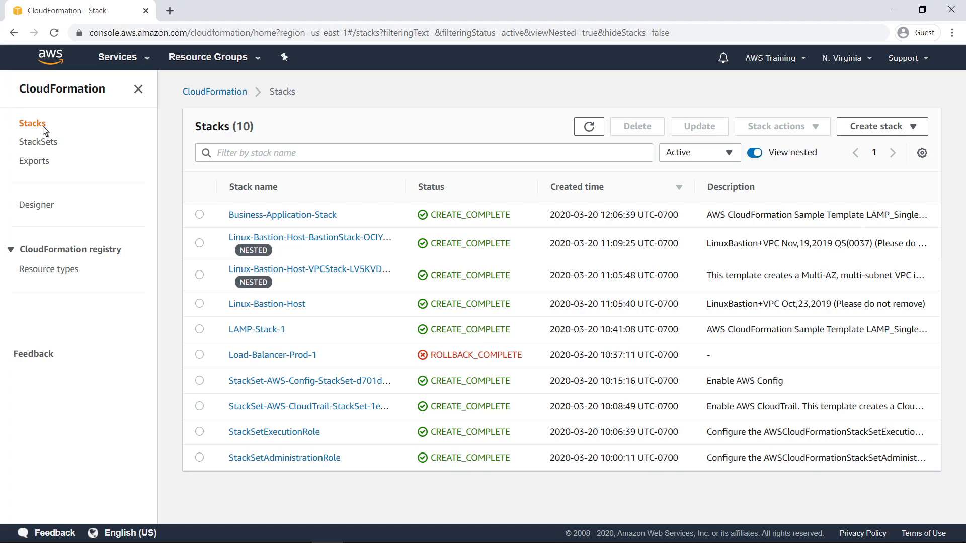
mouse_move(273, 112)
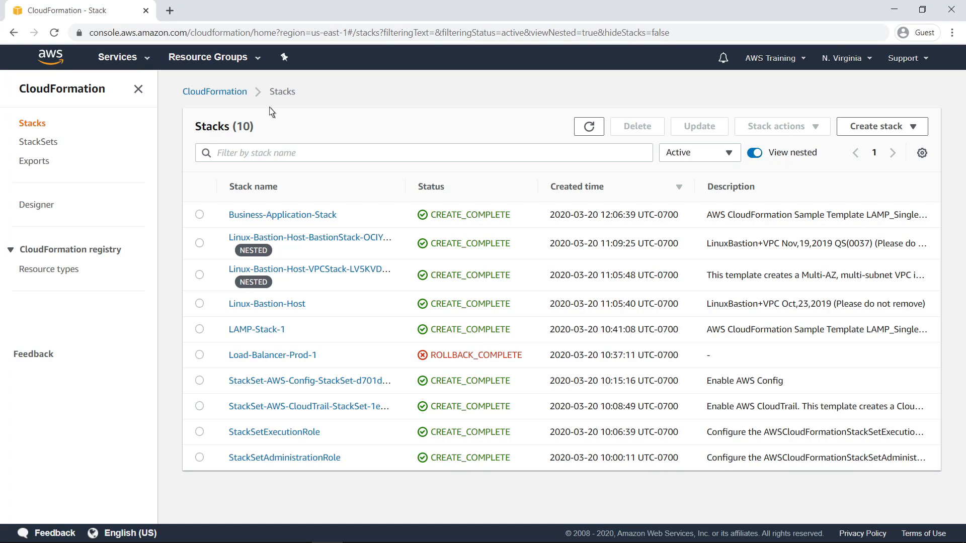
mouse_move(847, 59)
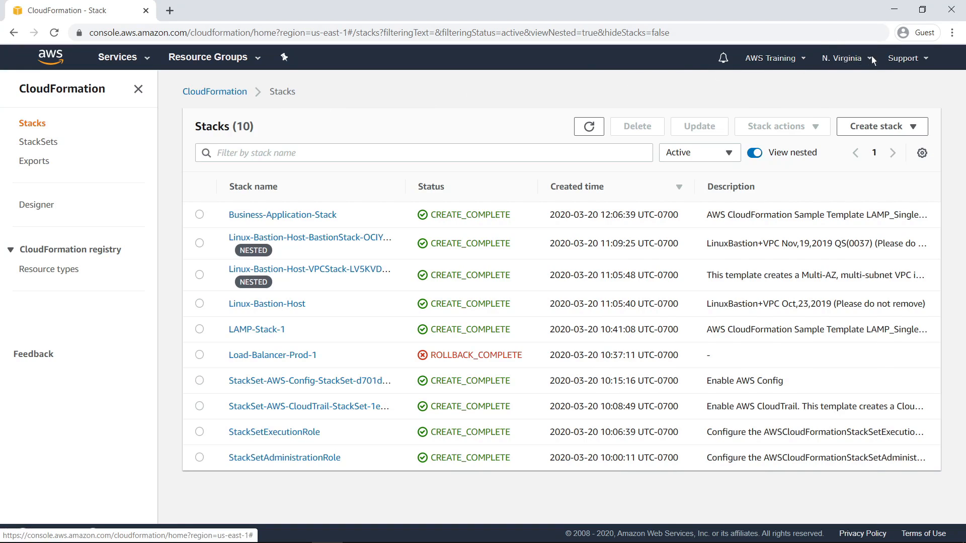
click(844, 58)
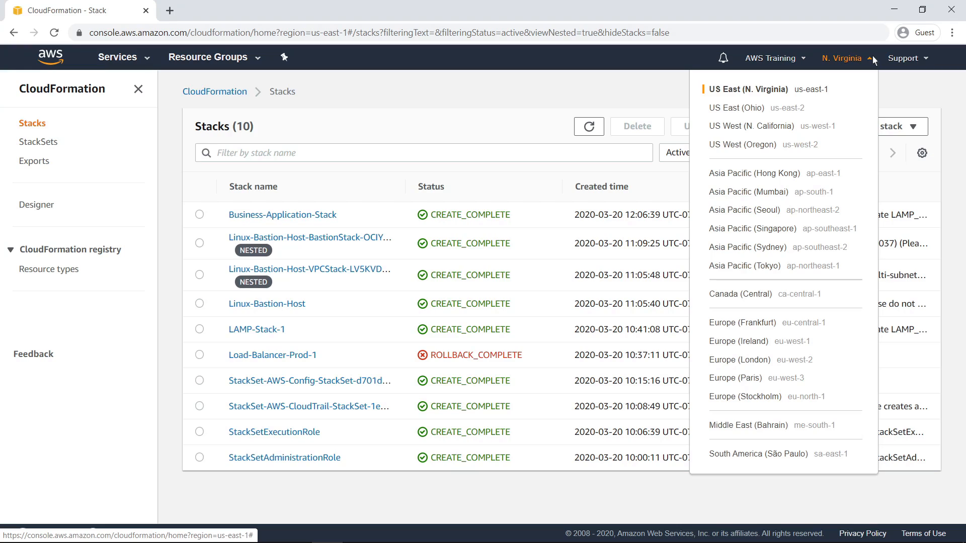
mouse_move(872, 73)
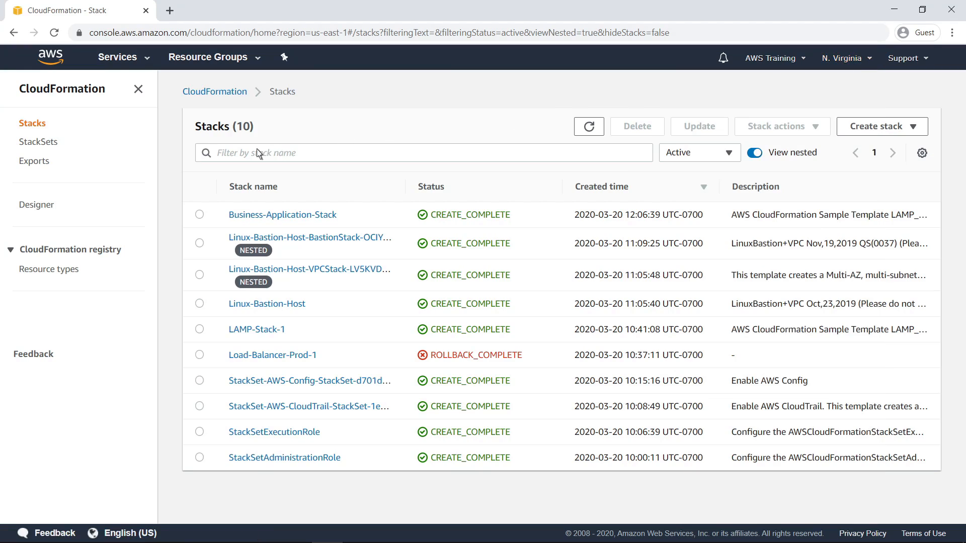
text(Clo)
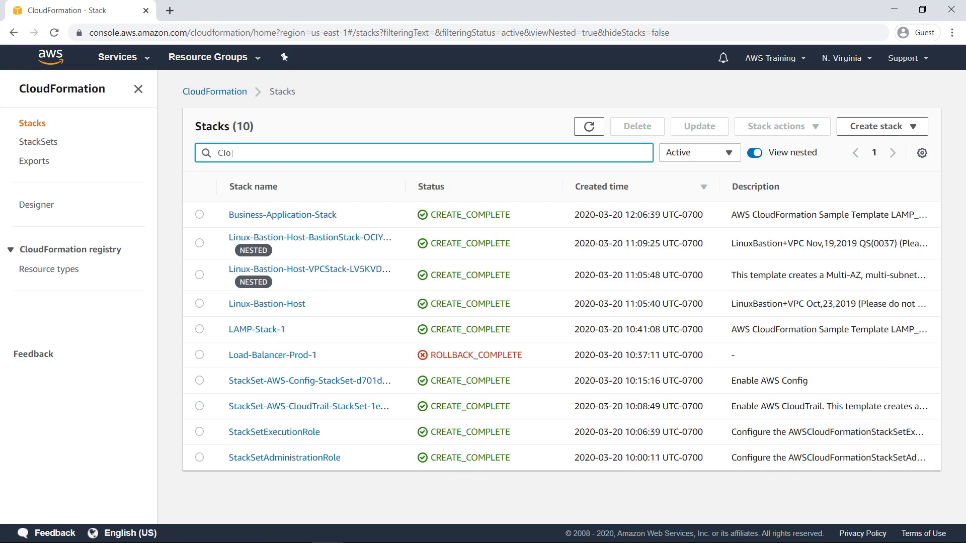
text(CloudTrail)
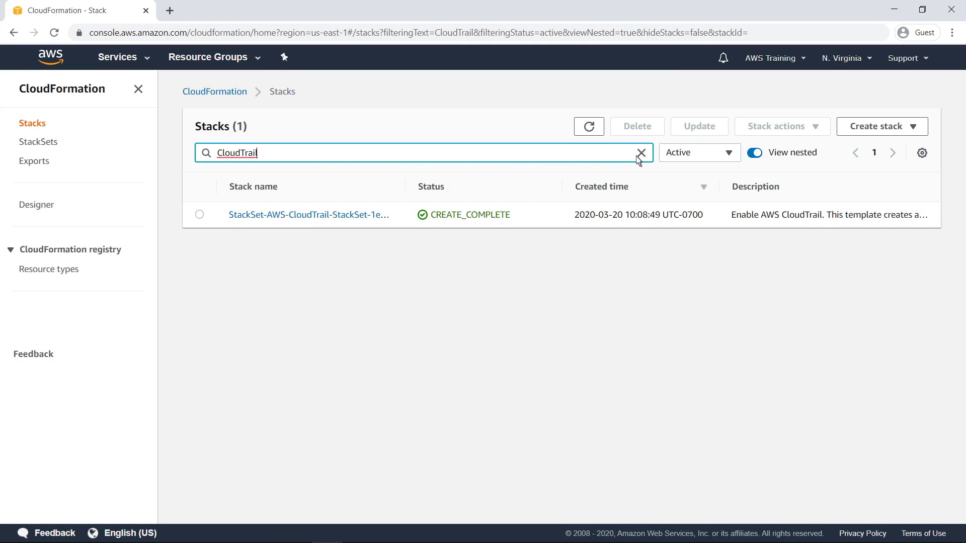
click(641, 153)
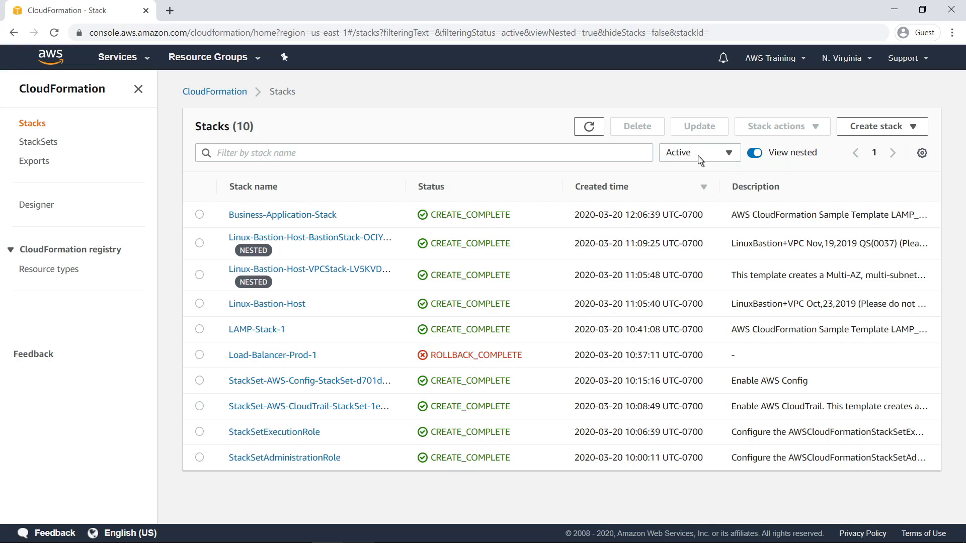
Step: Filter the stacks list by Deleted, then Failed, then Complete status, ending with nine completed stacks
click(699, 152)
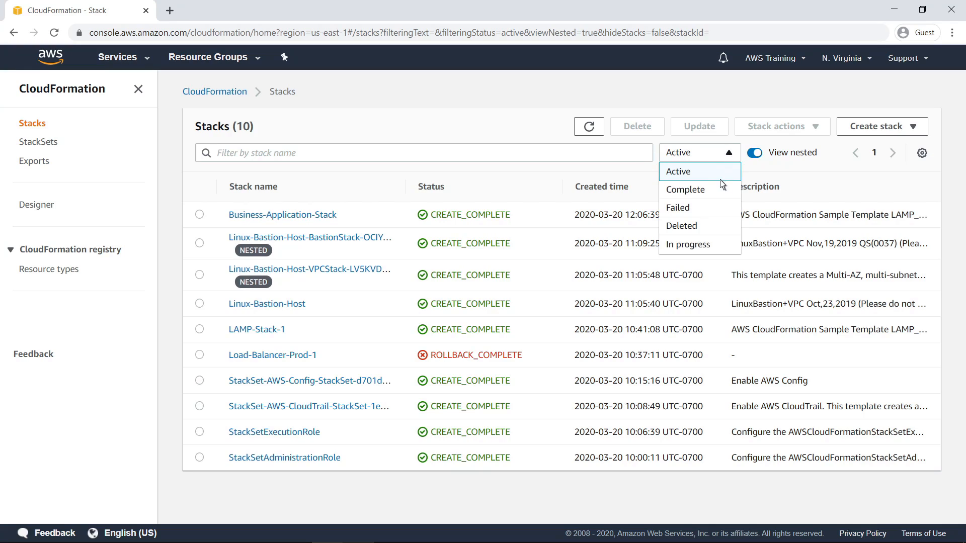
click(681, 226)
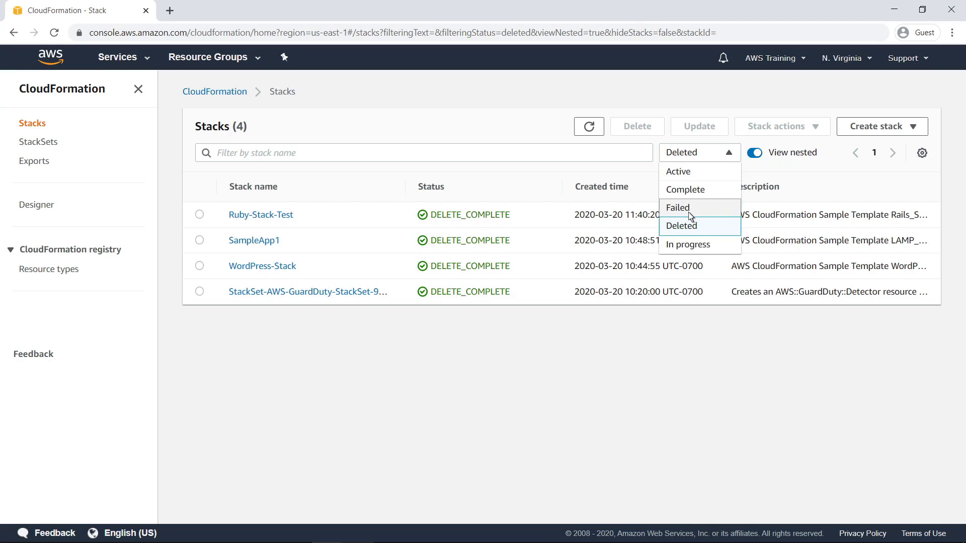
click(677, 208)
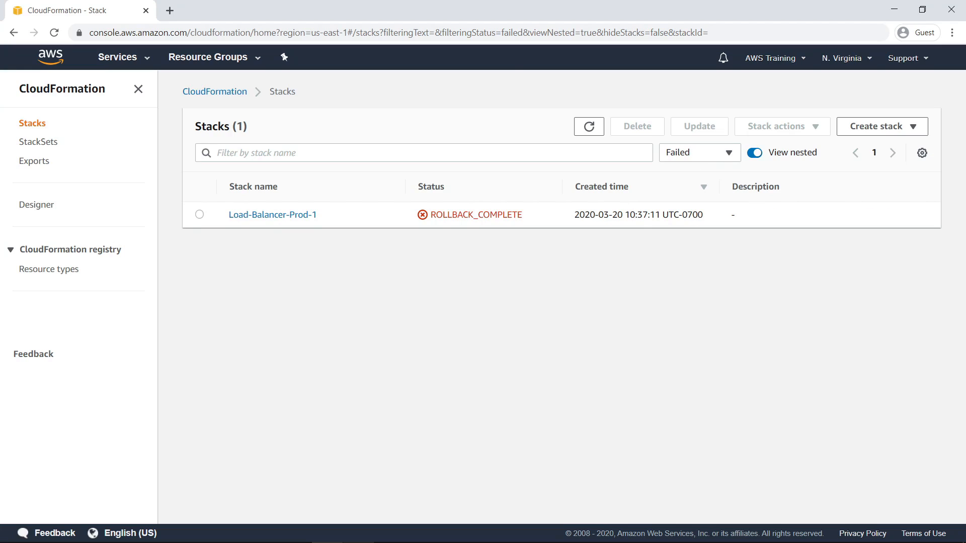
mouse_move(691, 216)
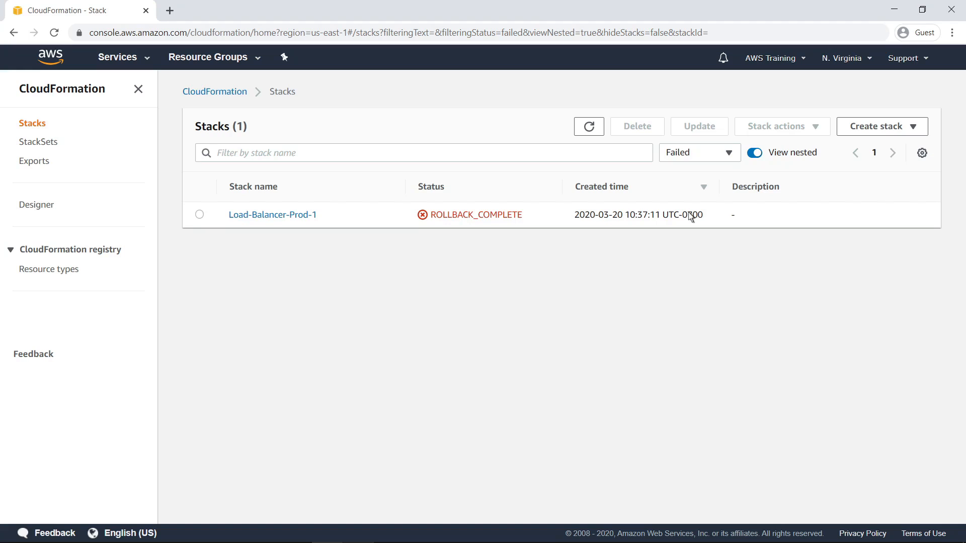
click(699, 152)
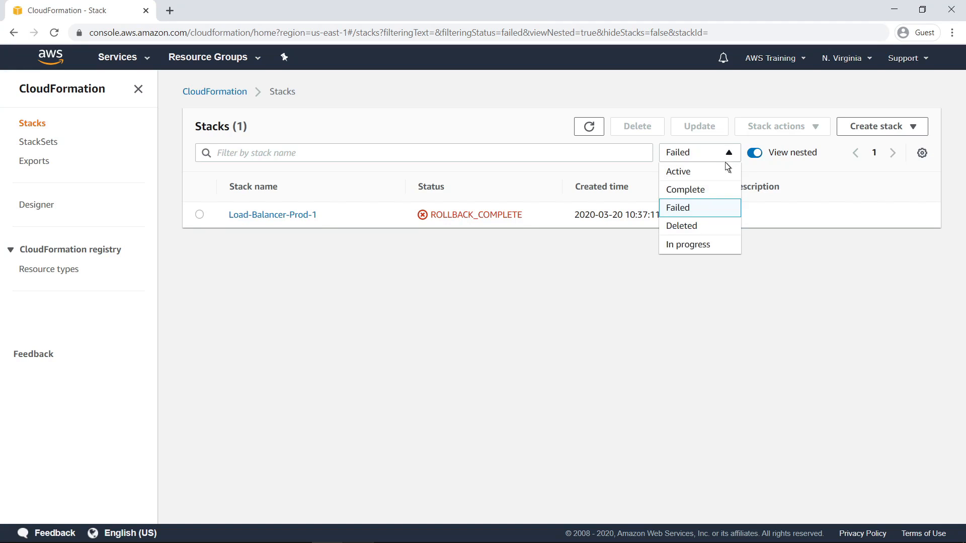
mouse_move(704, 198)
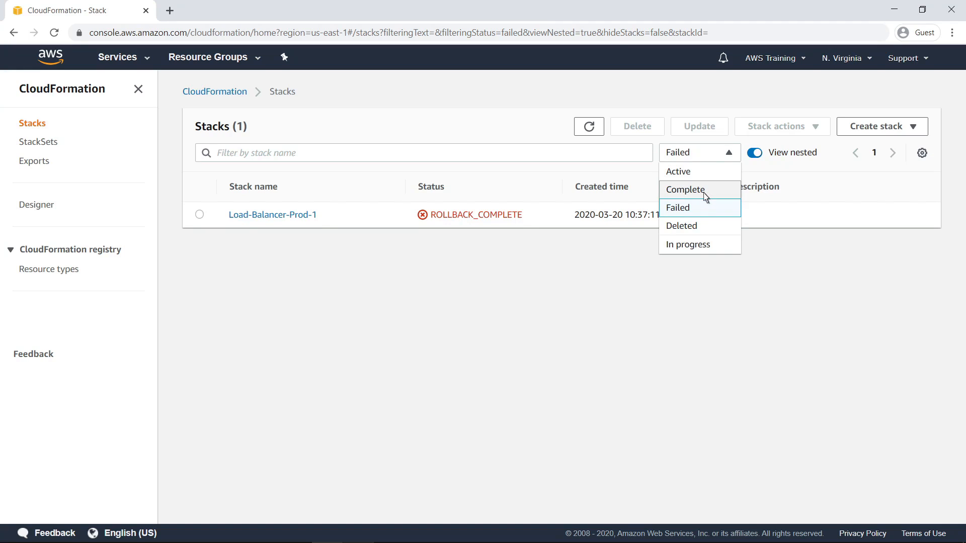
click(686, 189)
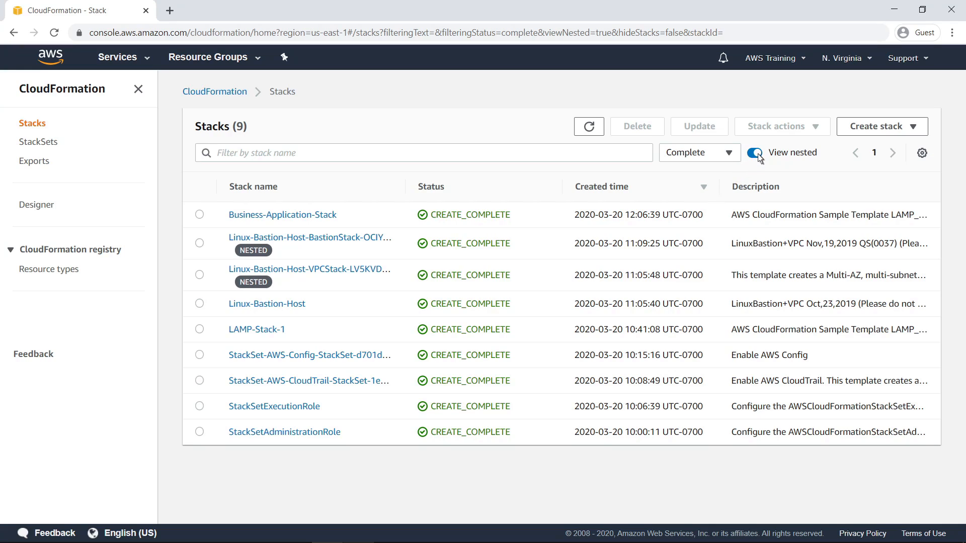
click(754, 153)
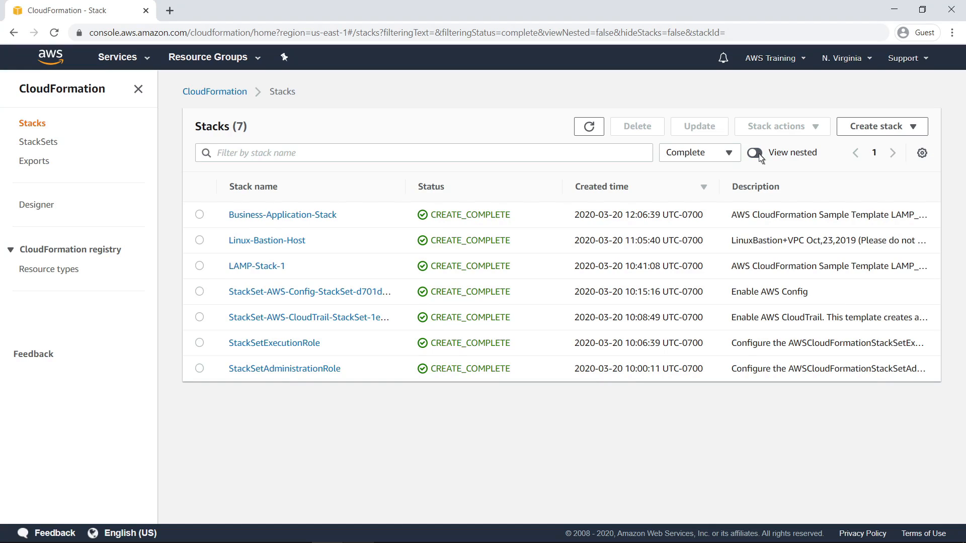
click(754, 151)
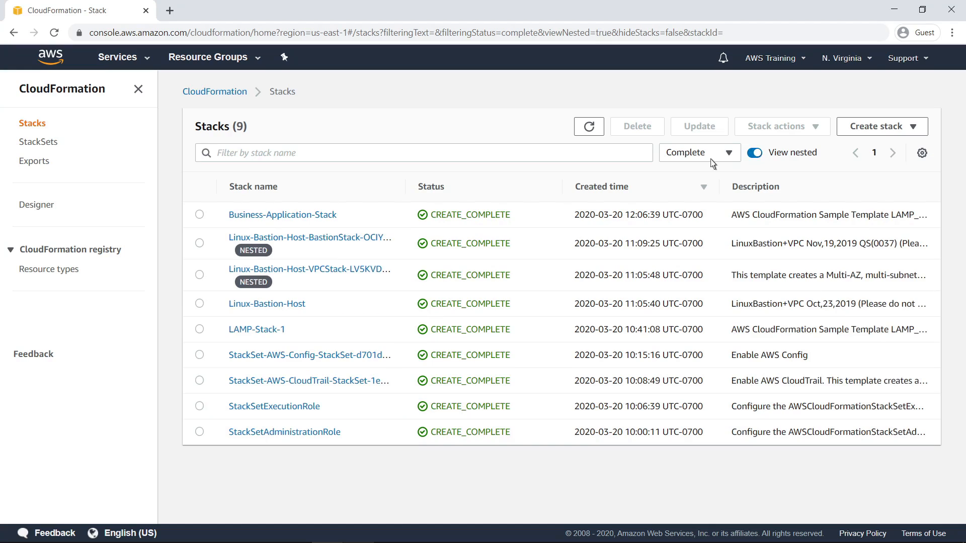
Step: Enable termination protection on Business-Application-Stack via Stack actions and save the change
click(199, 215)
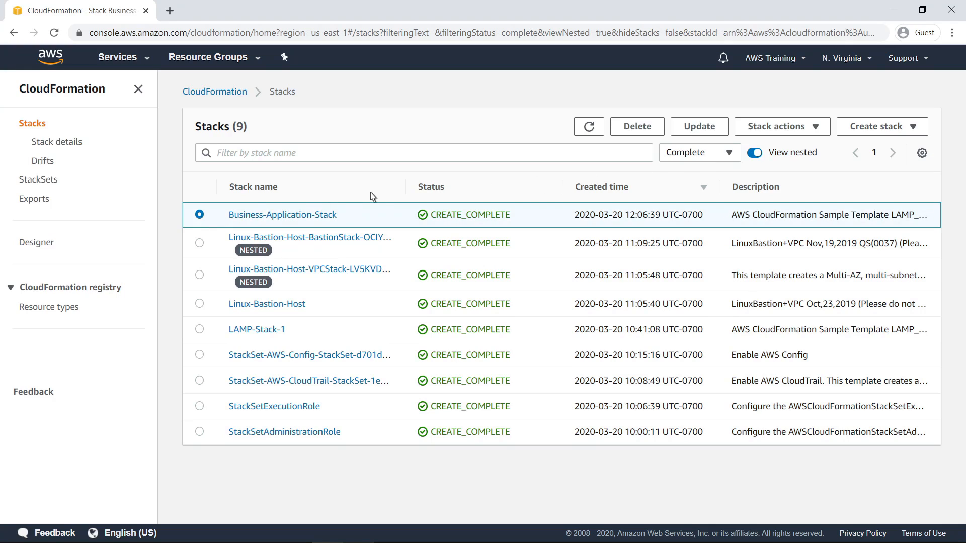
click(782, 127)
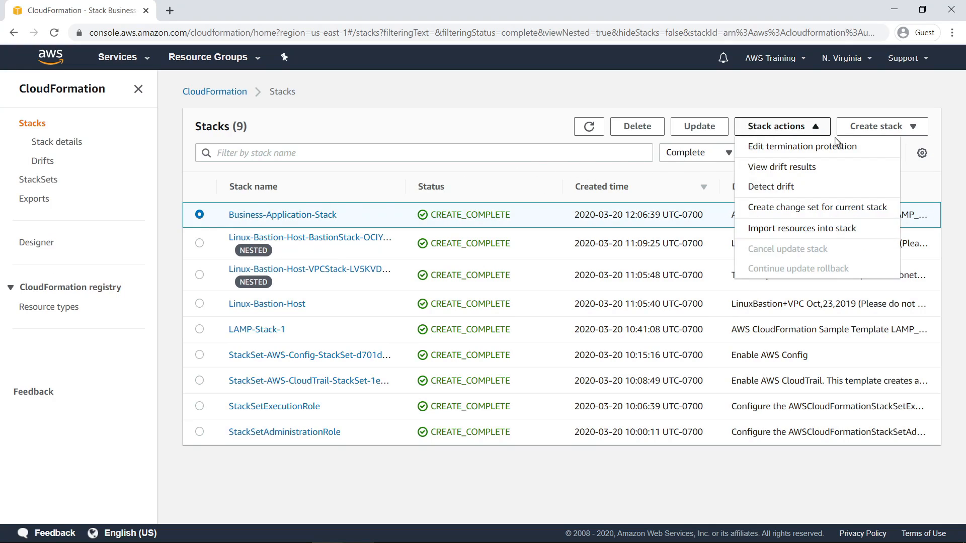
click(801, 146)
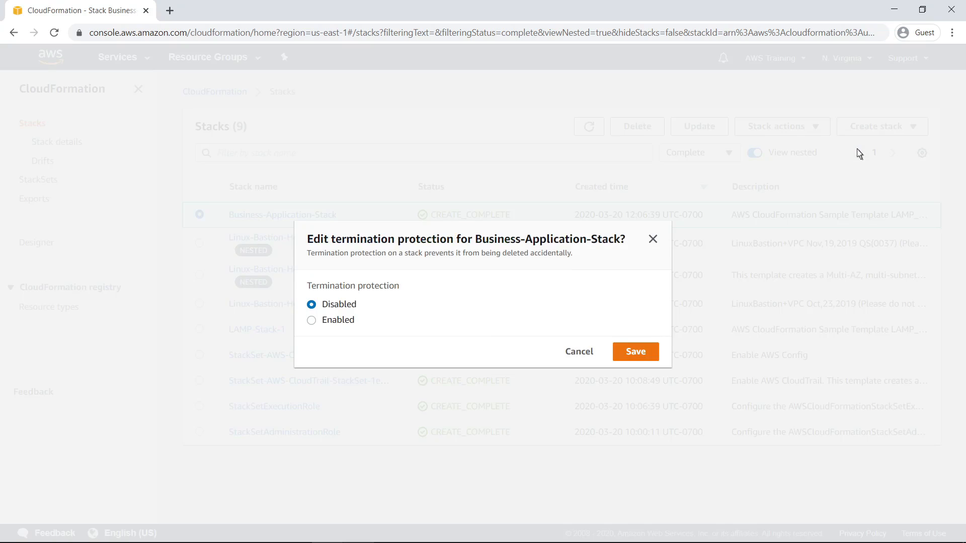
mouse_move(312, 326)
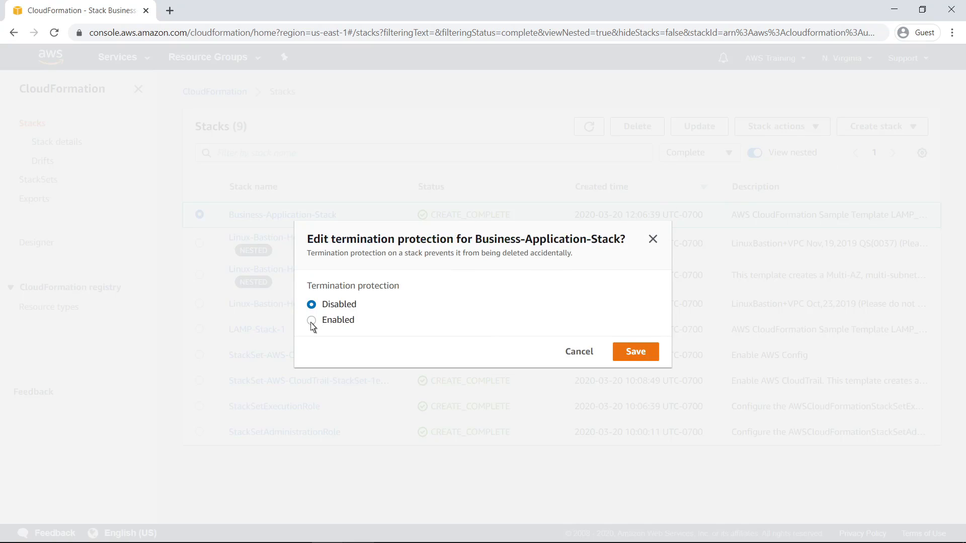
click(312, 320)
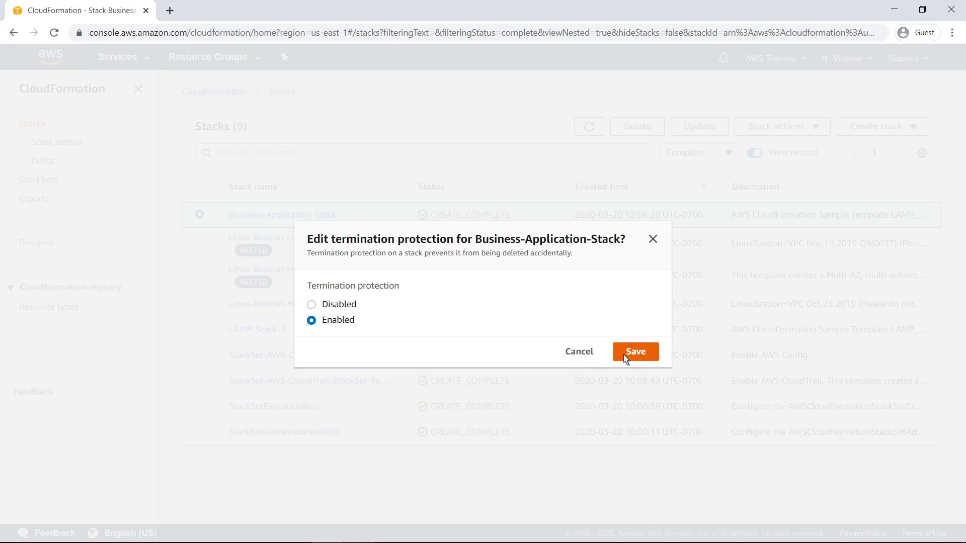
click(635, 351)
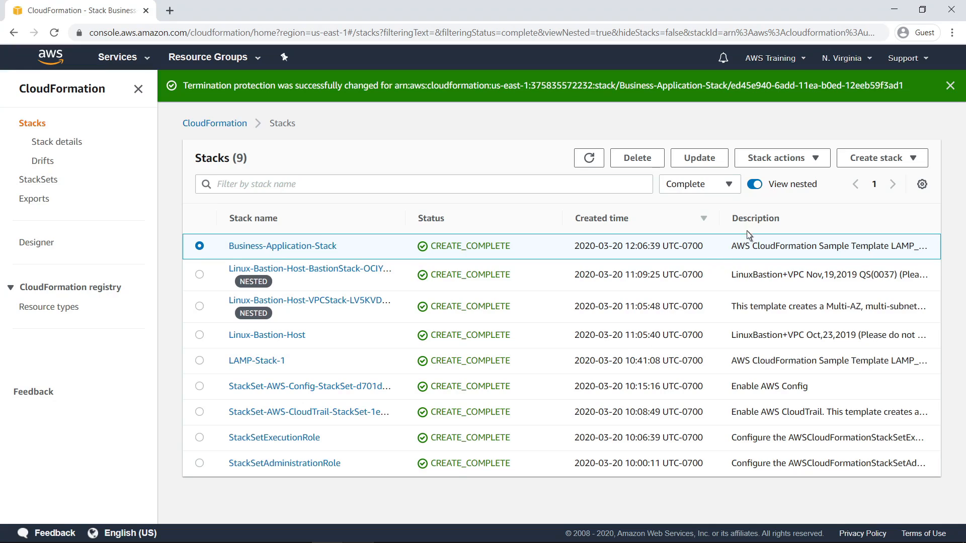
click(782, 158)
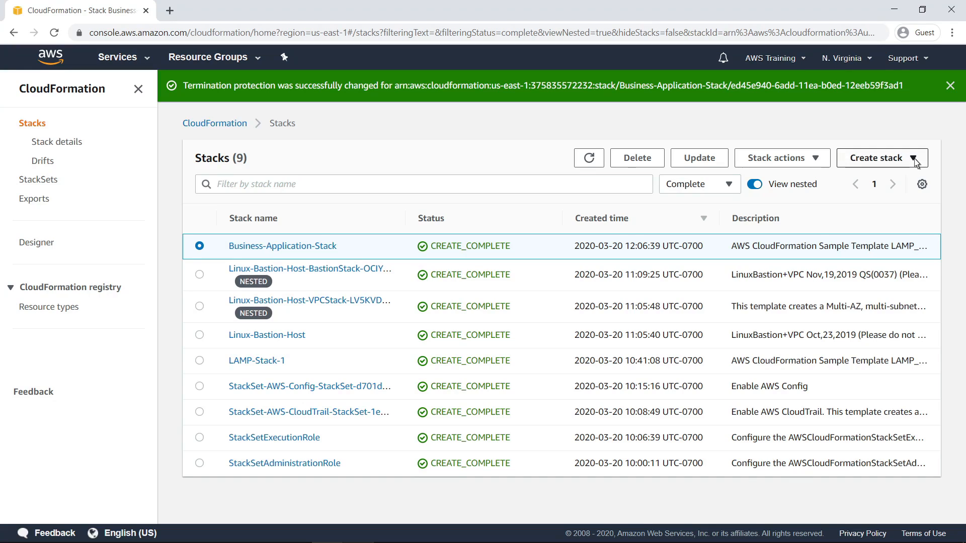
Step: Start a new stack with new resources from the LAMP Stack sample template and continue to stack details
click(878, 158)
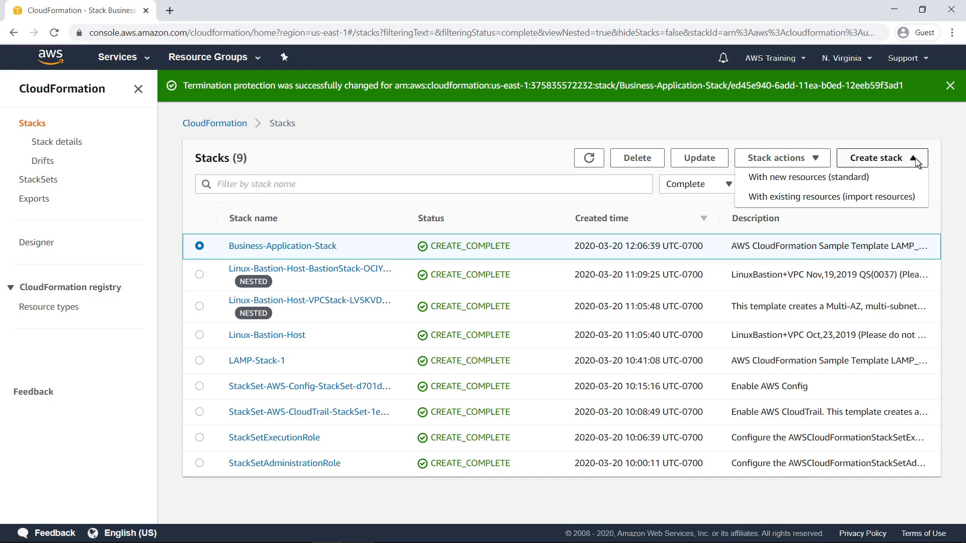
mouse_move(917, 164)
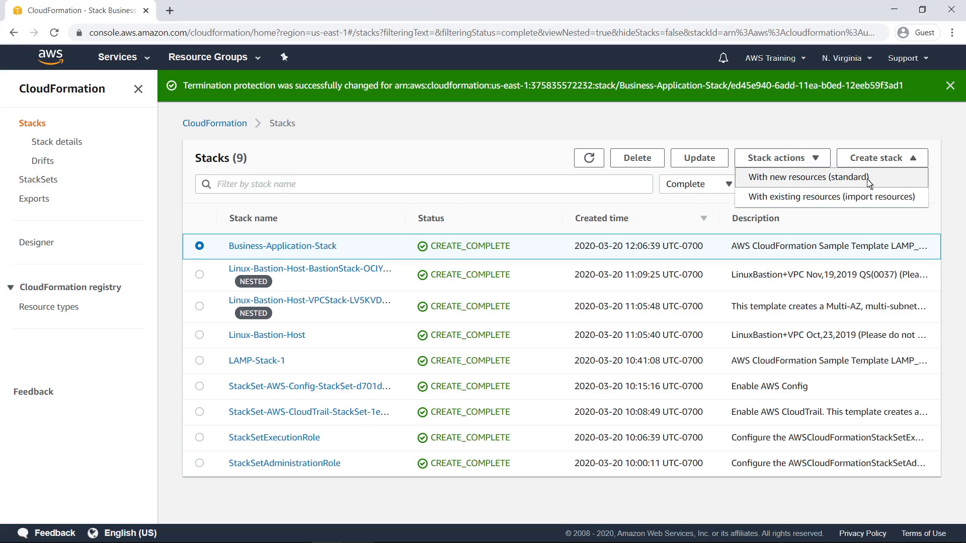
click(808, 178)
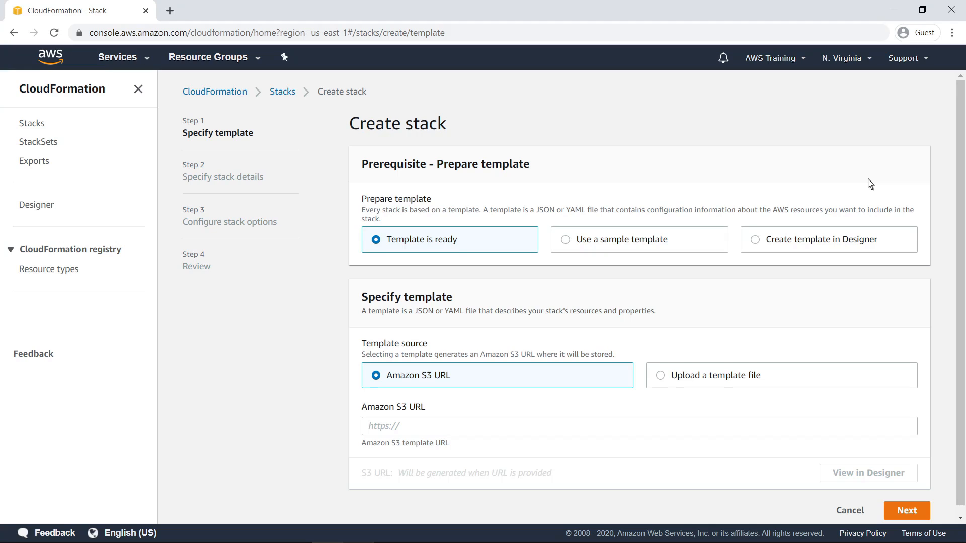
mouse_move(664, 381)
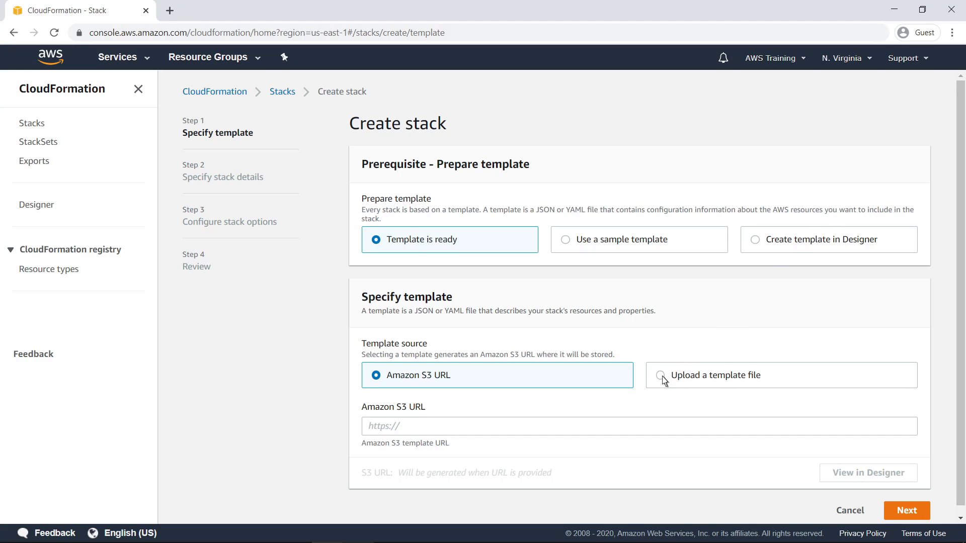
click(660, 376)
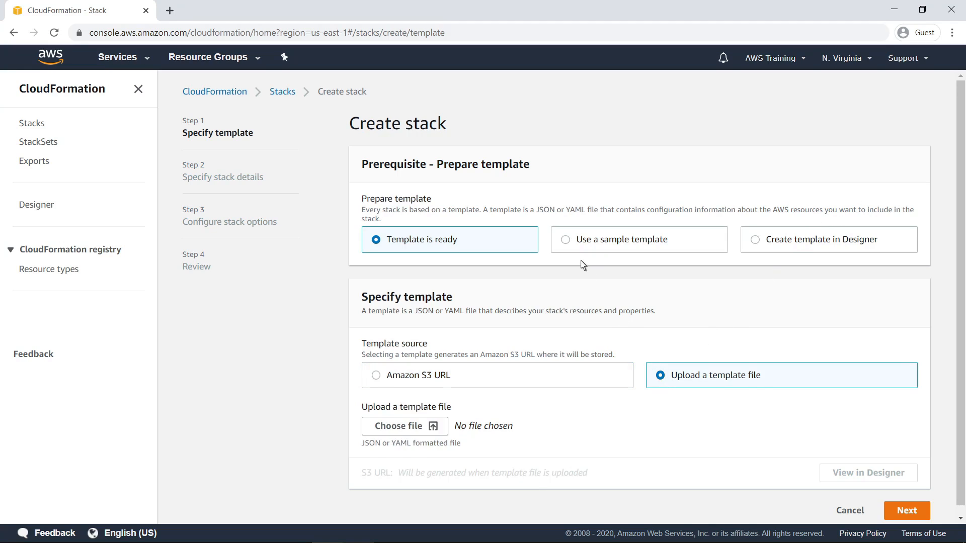
click(565, 240)
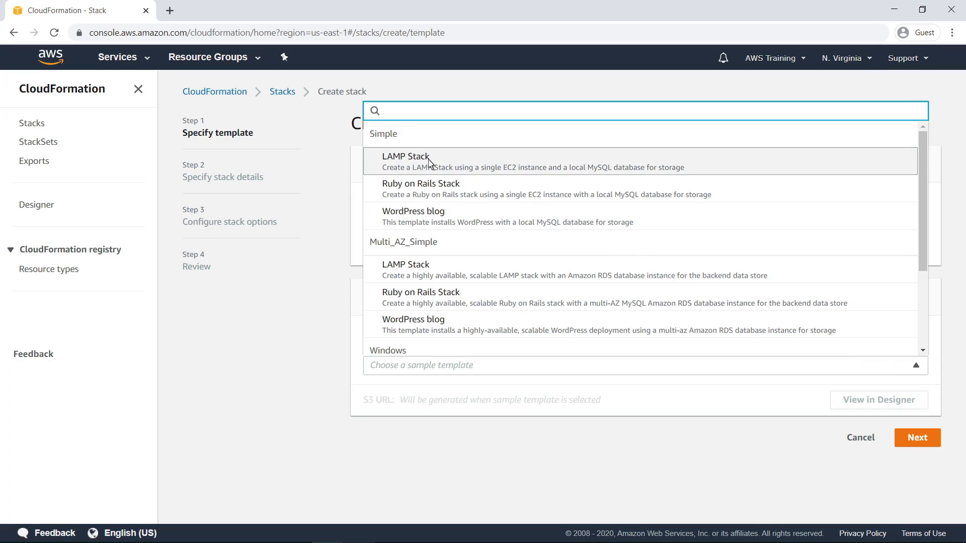
click(405, 156)
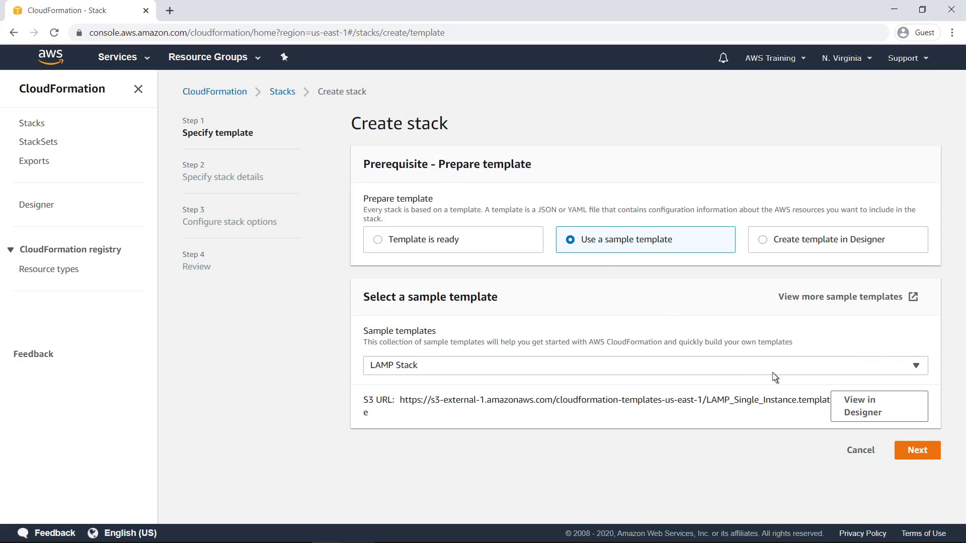
click(917, 450)
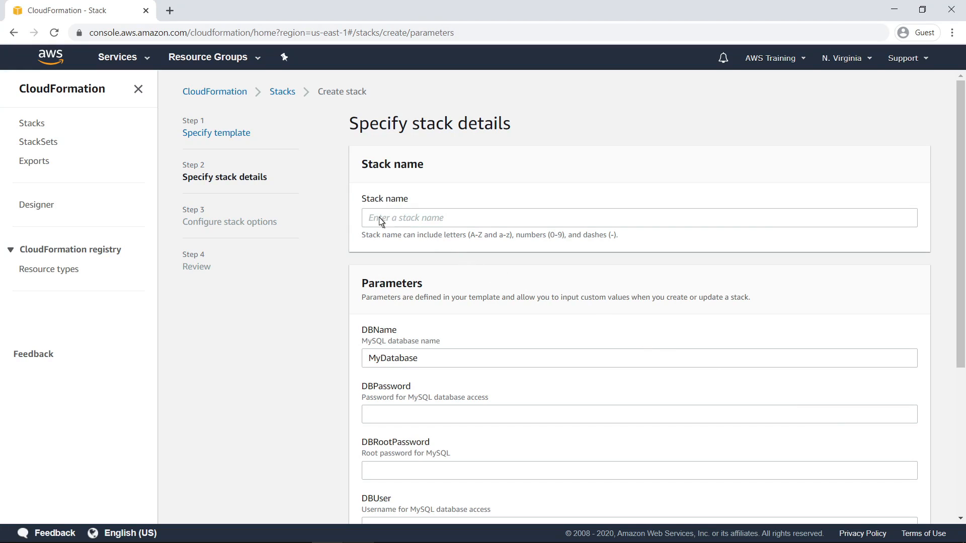
Step: Name the stack Sample-Application-Stack, set DB credentials and SampleKeyPair, and continue to stack options
text(Sample-Application-Stack)
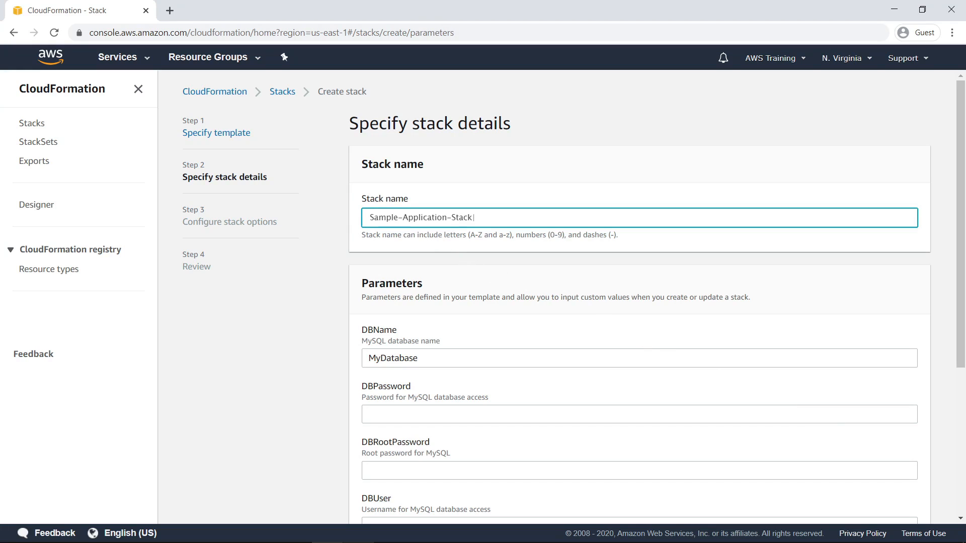
mouse_move(903, 405)
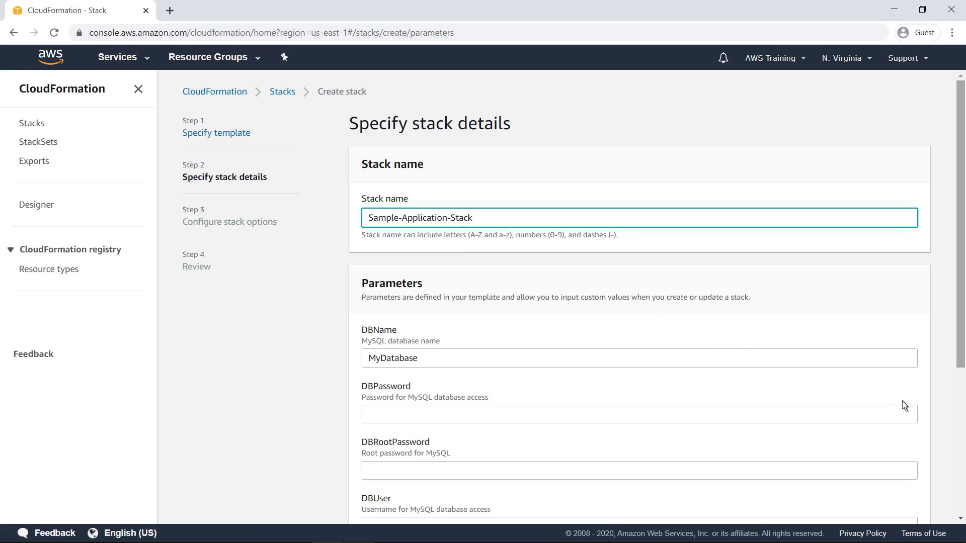
scroll(down, 3)
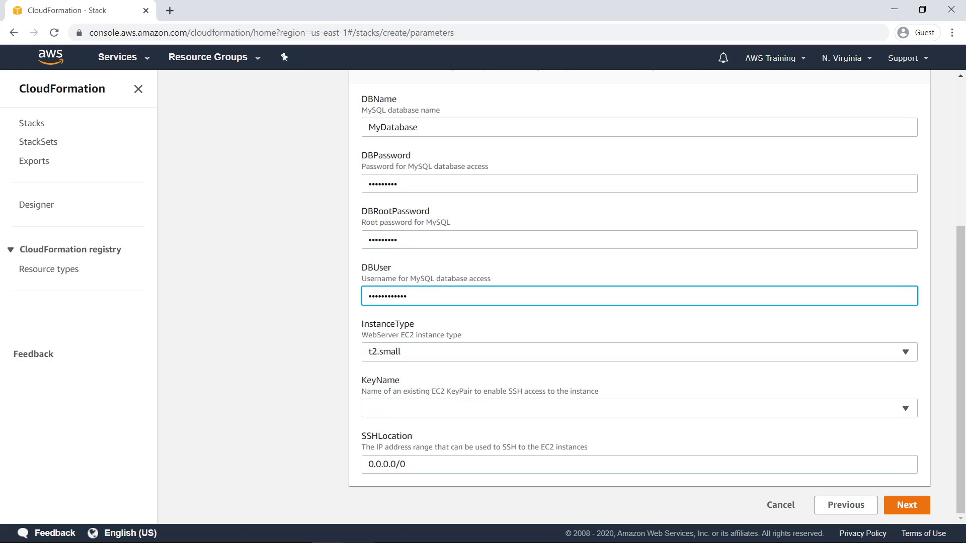
mouse_move(697, 369)
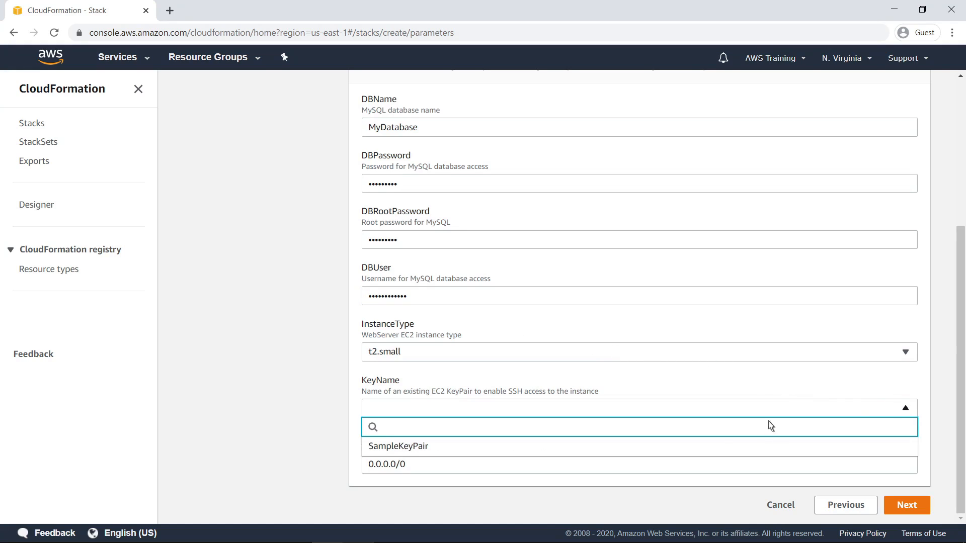
mouse_move(429, 445)
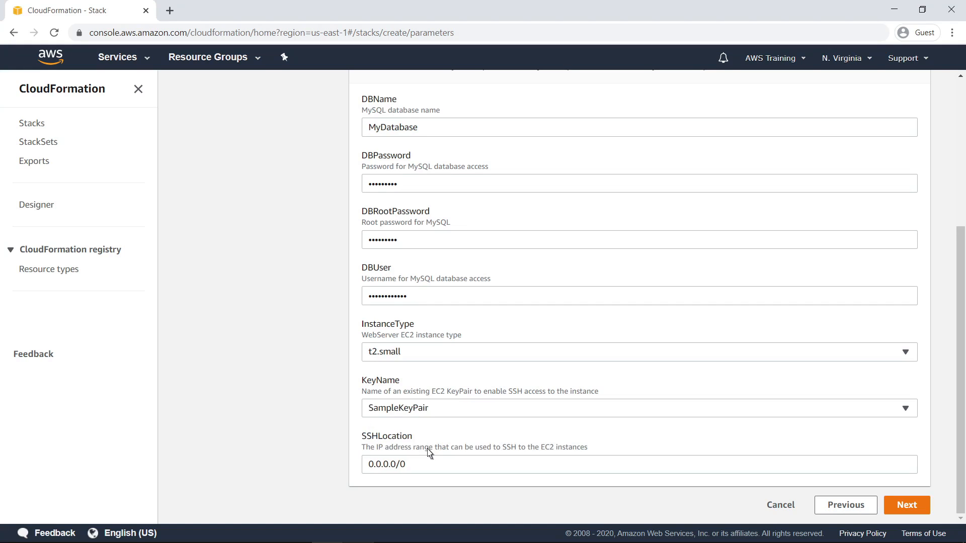
mouse_move(906, 505)
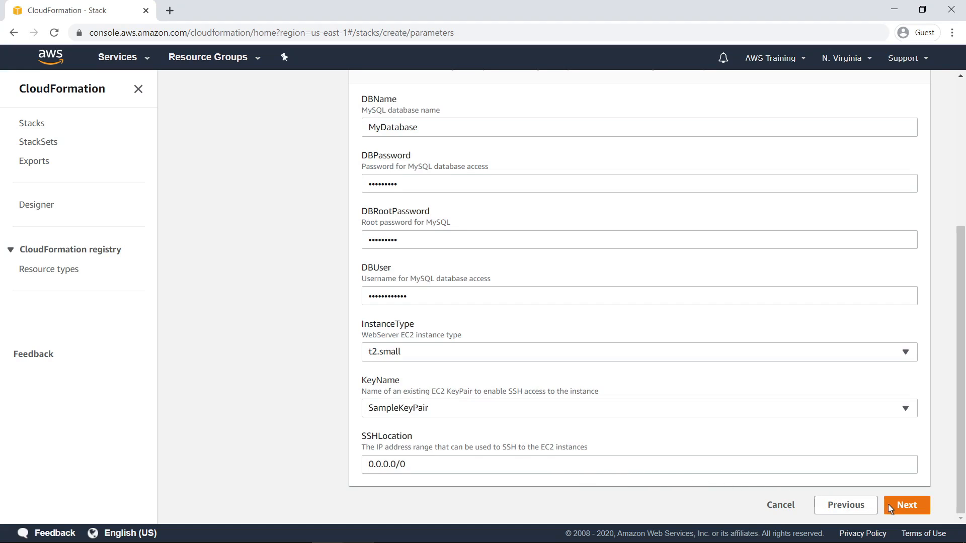
click(907, 505)
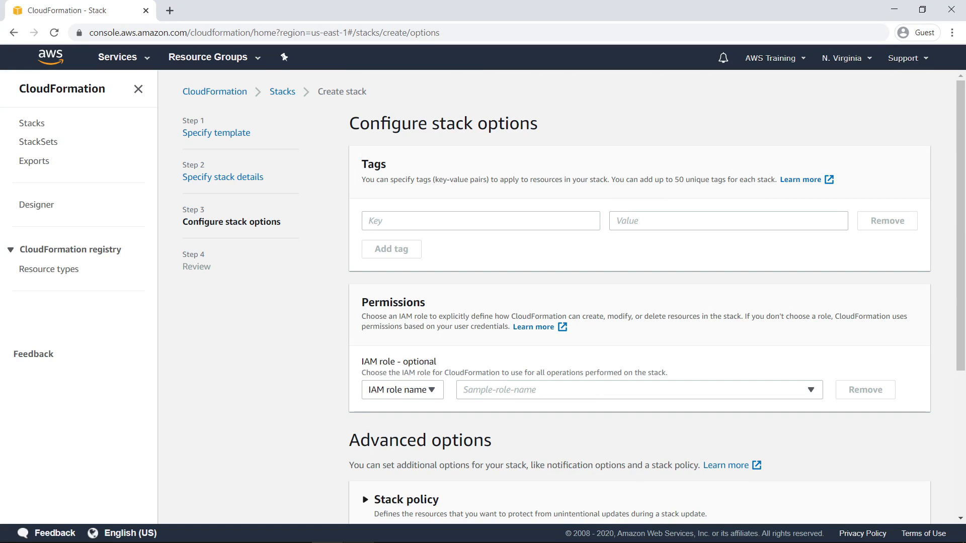
mouse_move(959, 428)
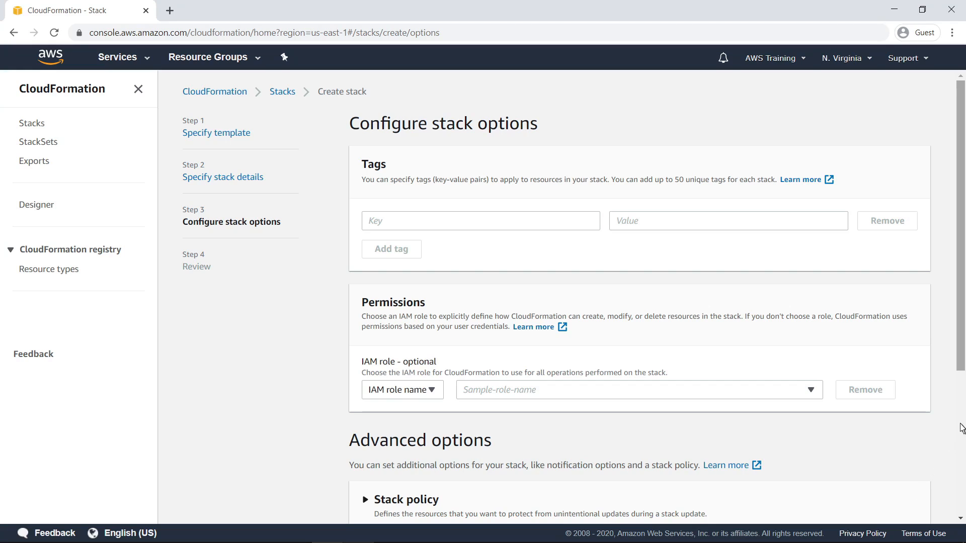
scroll(down, 3)
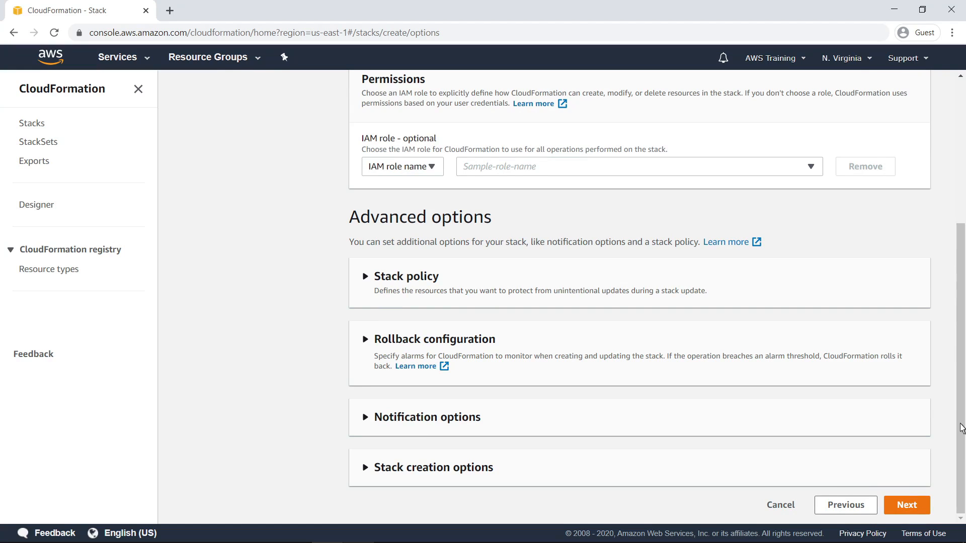
mouse_move(918, 484)
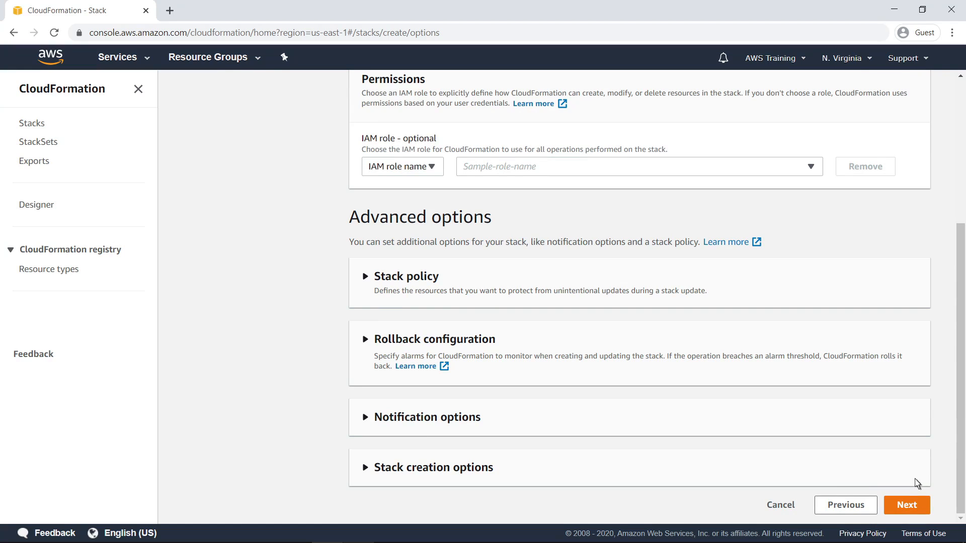
Step: Reach the Review step and look through the LAMP template, parameters and default stack options
click(907, 506)
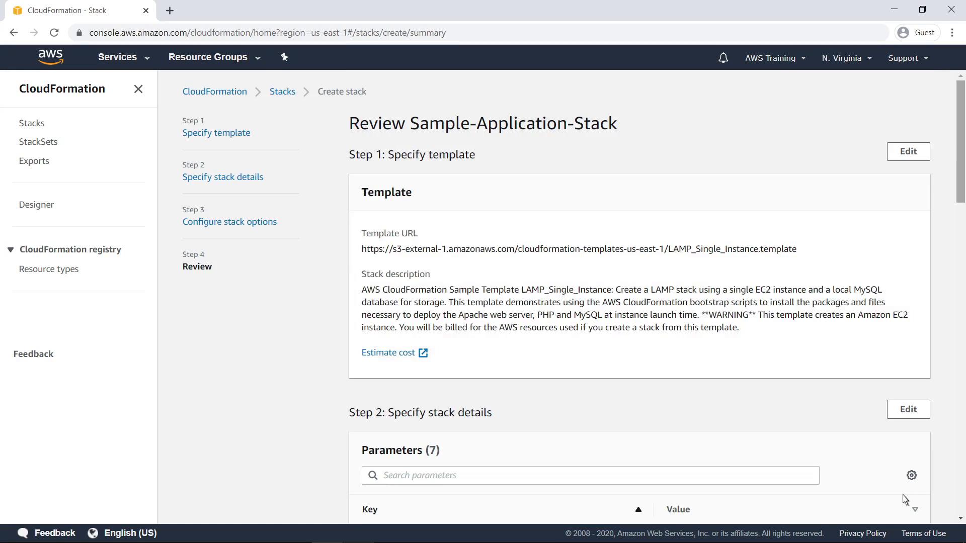
scroll(down, 3)
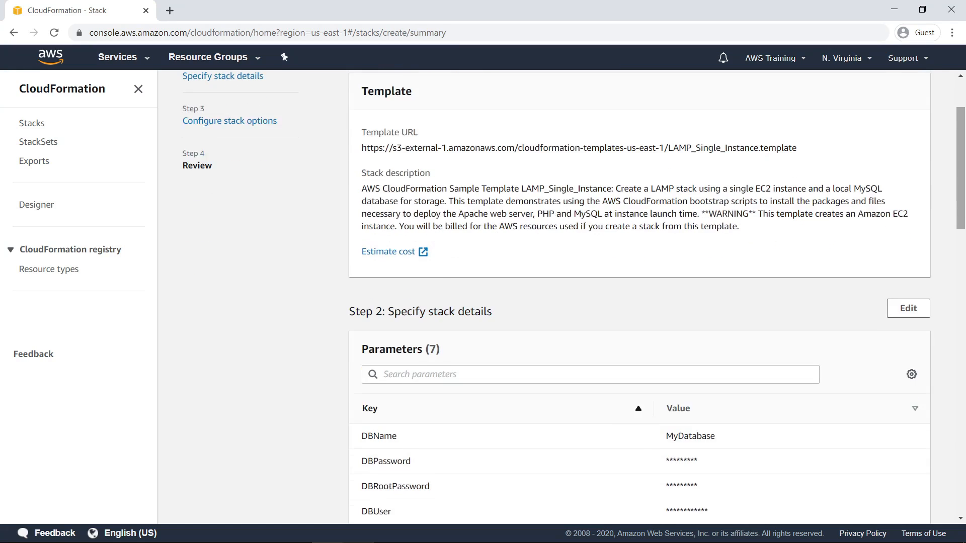
scroll(down, 3)
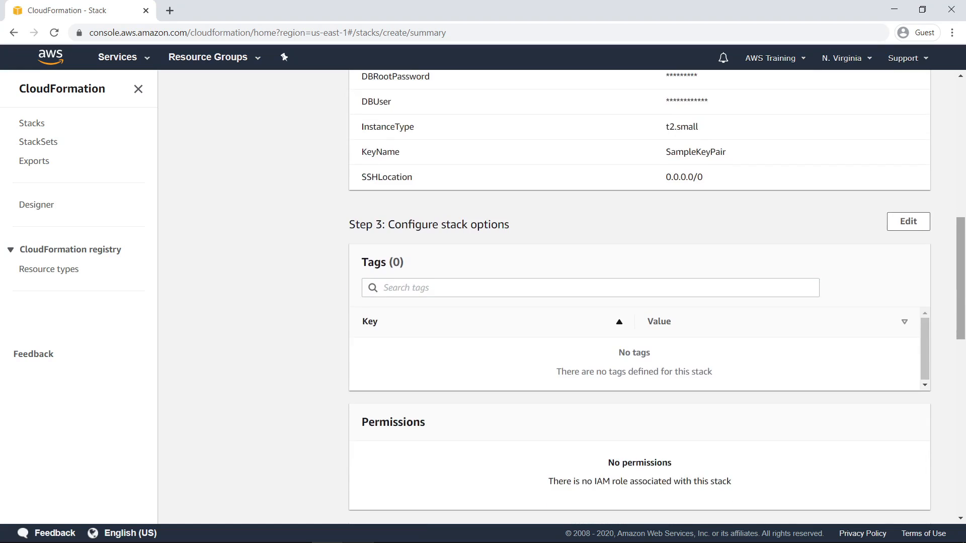
scroll(down, 3)
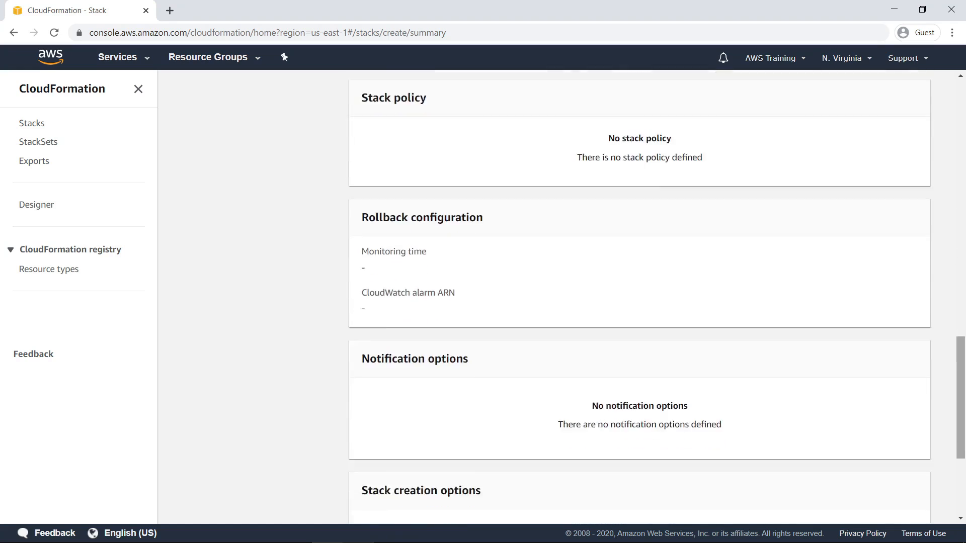
scroll(down, 3)
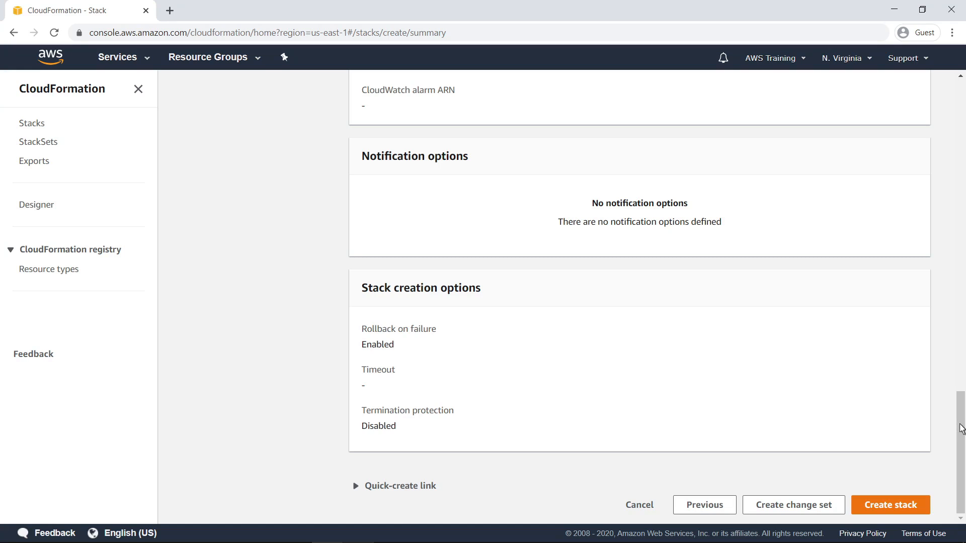
mouse_move(924, 504)
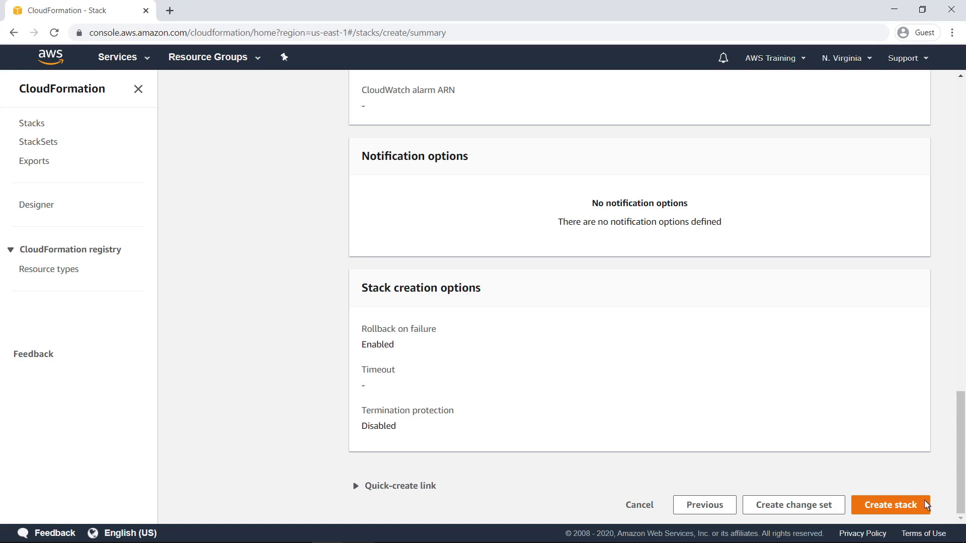
Step: Create Sample-Application-Stack and refresh its events until CREATE_COMPLETE with nine events
click(891, 504)
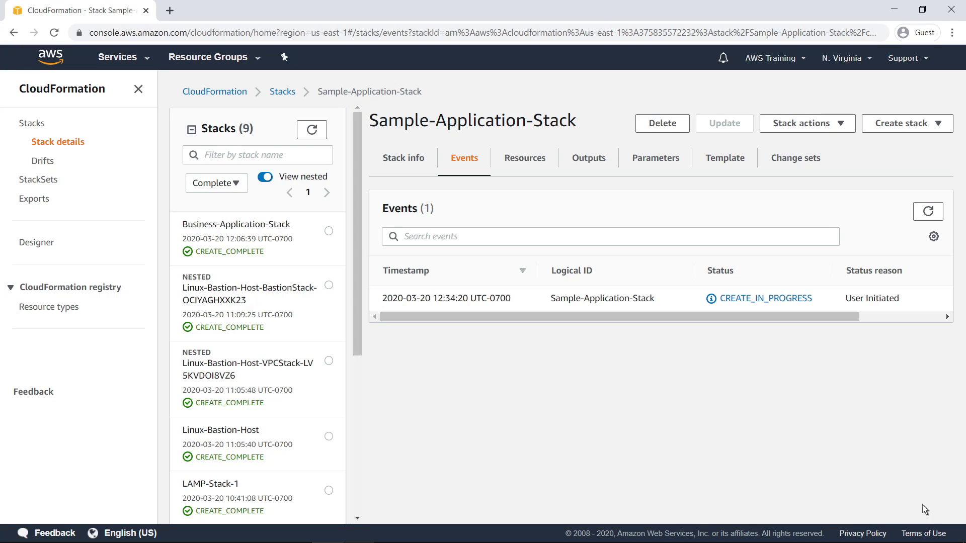
mouse_move(142, 98)
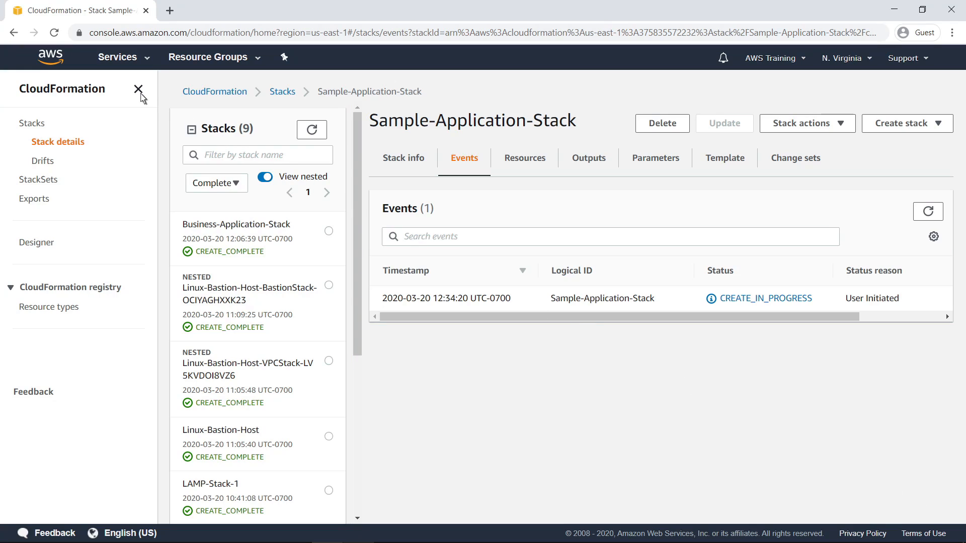
click(139, 88)
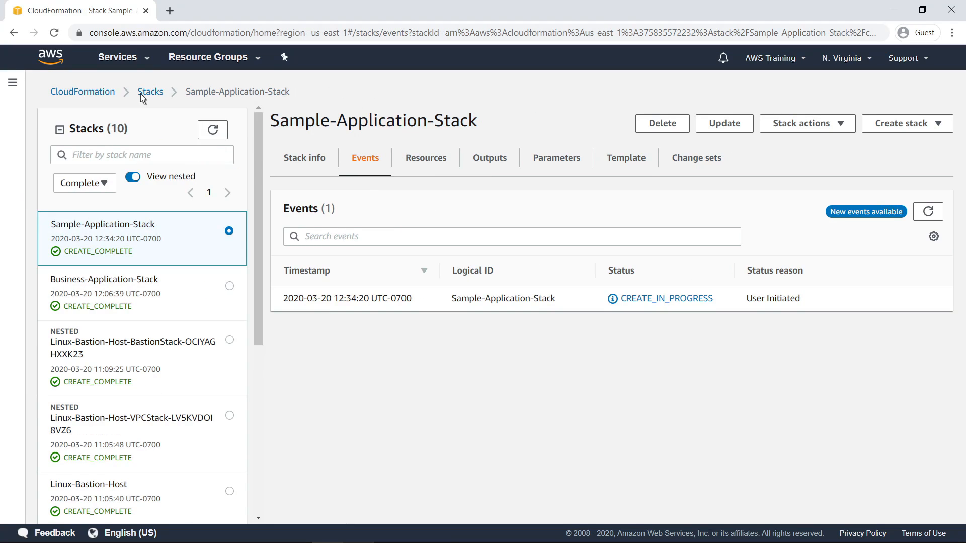
mouse_move(347, 129)
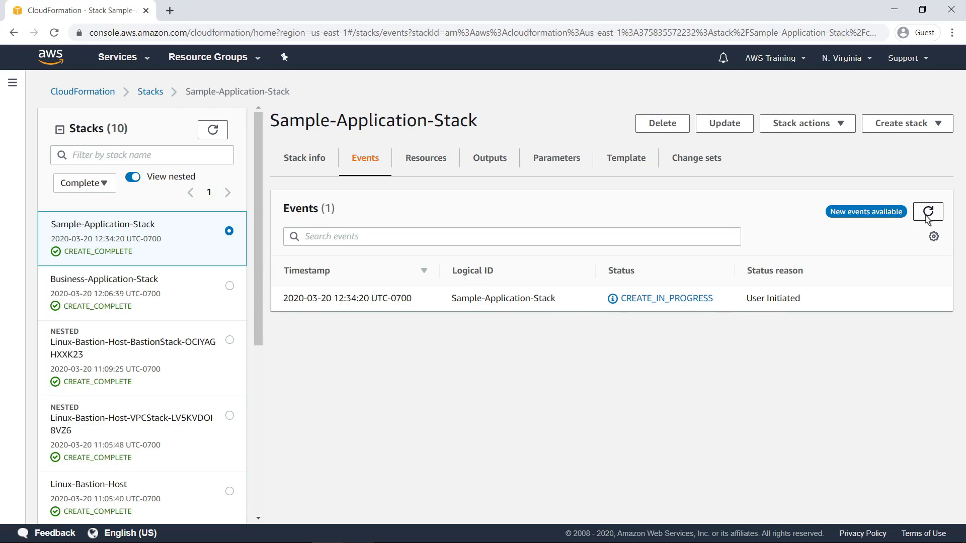
click(927, 211)
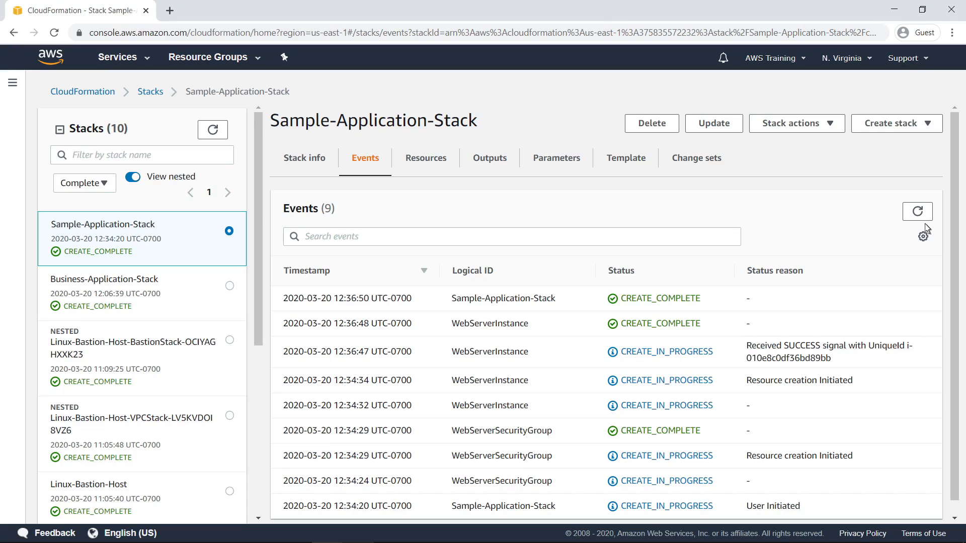
Step: Add the Type column to the events table preferences and confirm
click(924, 235)
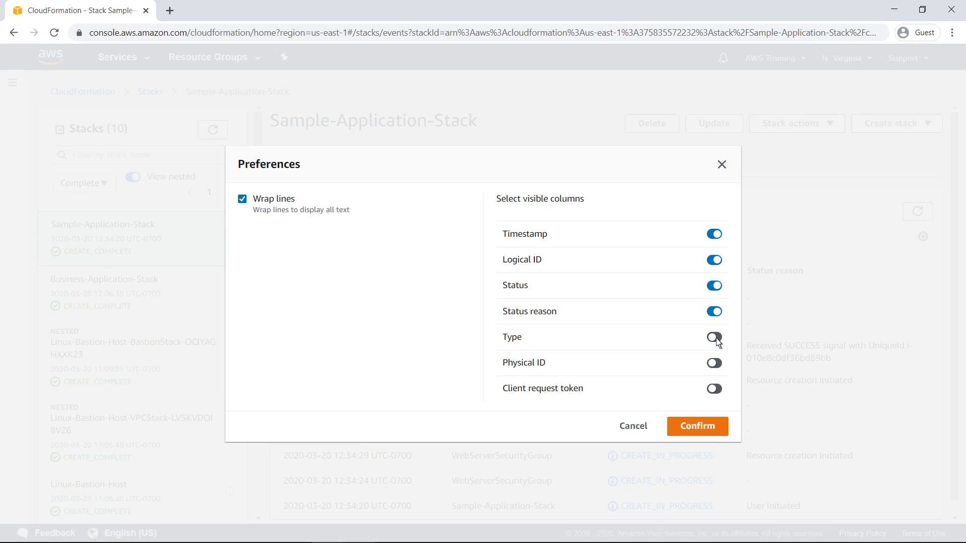
click(713, 337)
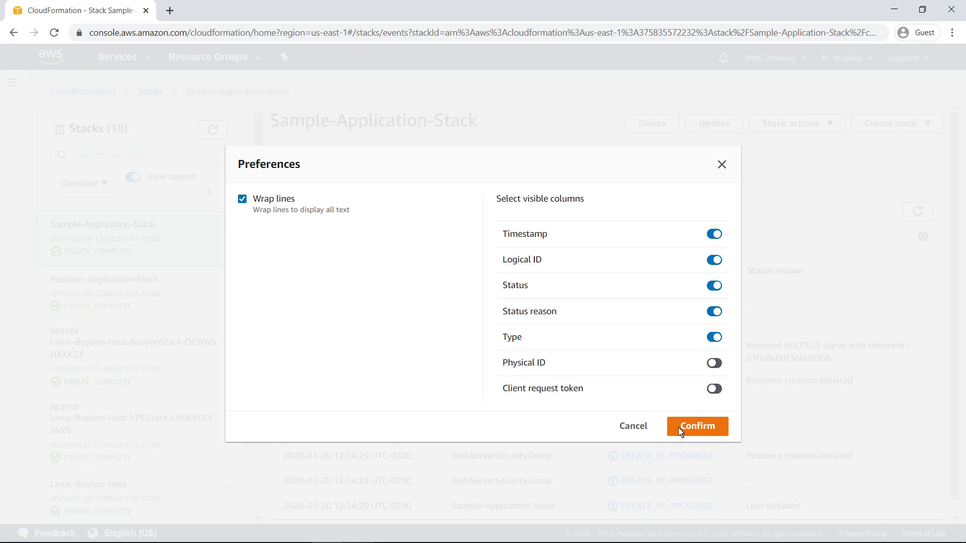
click(697, 426)
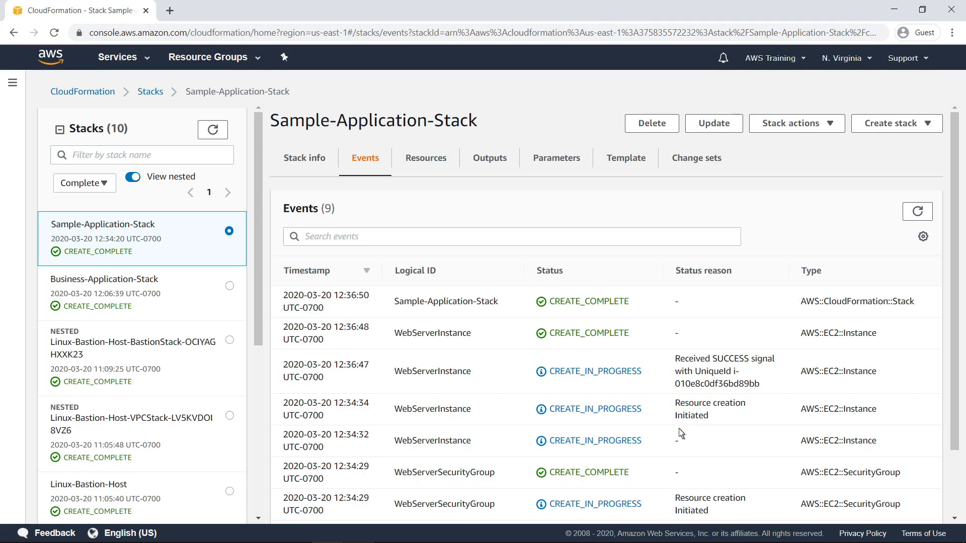
mouse_move(518, 312)
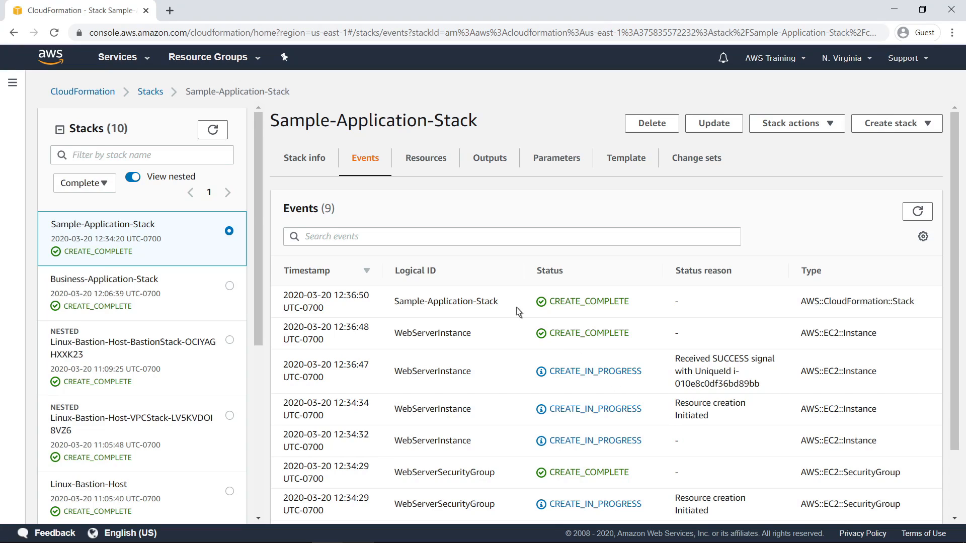
Step: Review Sample-Application-Stack's info, resources, WebsiteURL output, parameters and template, then return to the stacks list
click(304, 158)
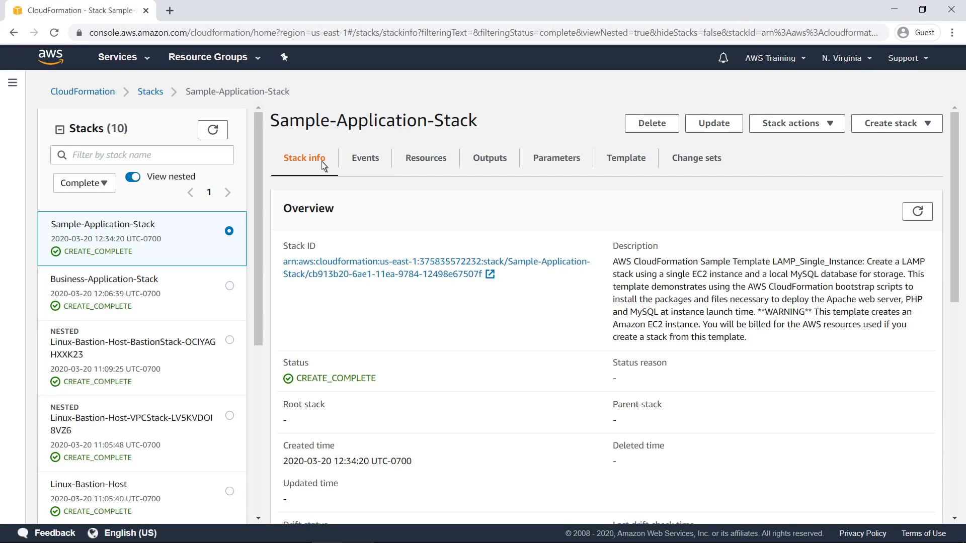
mouse_move(413, 168)
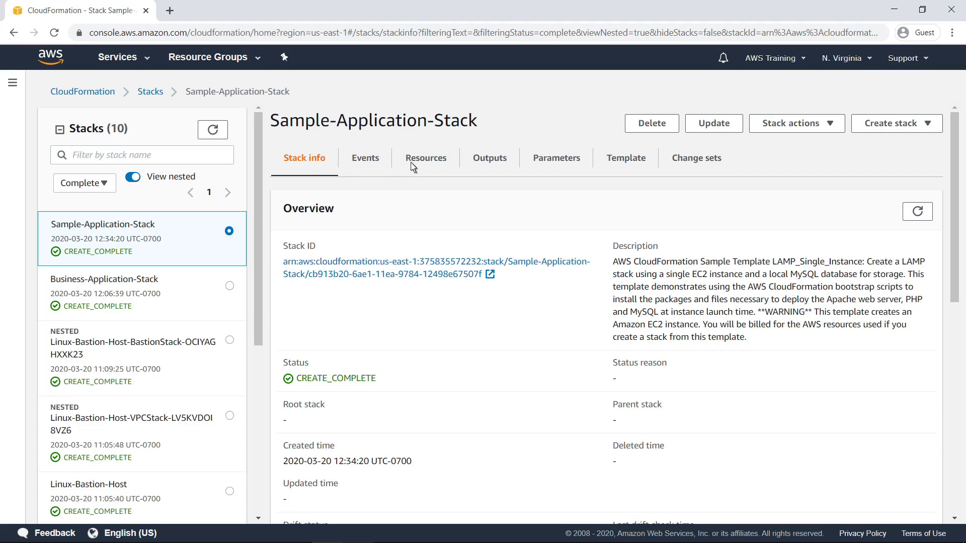
click(426, 158)
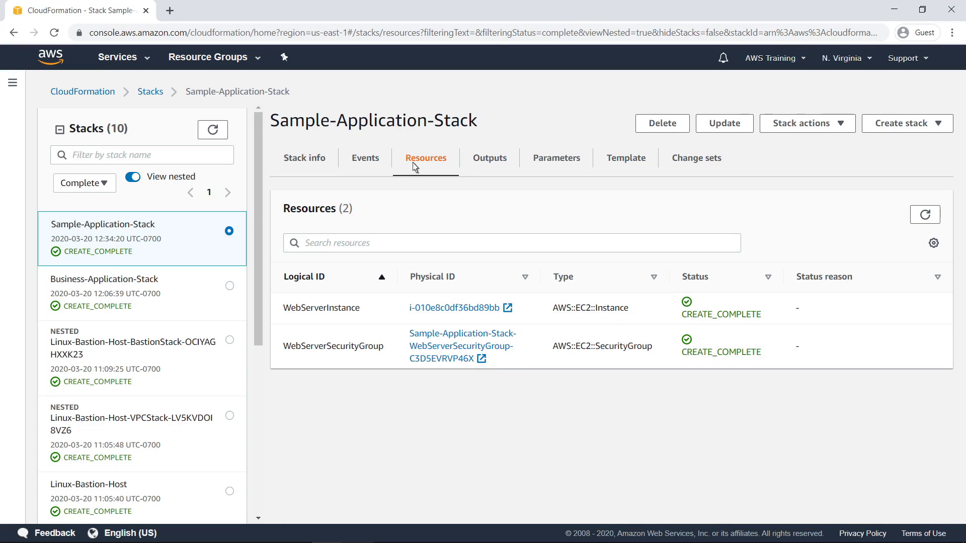
mouse_move(479, 165)
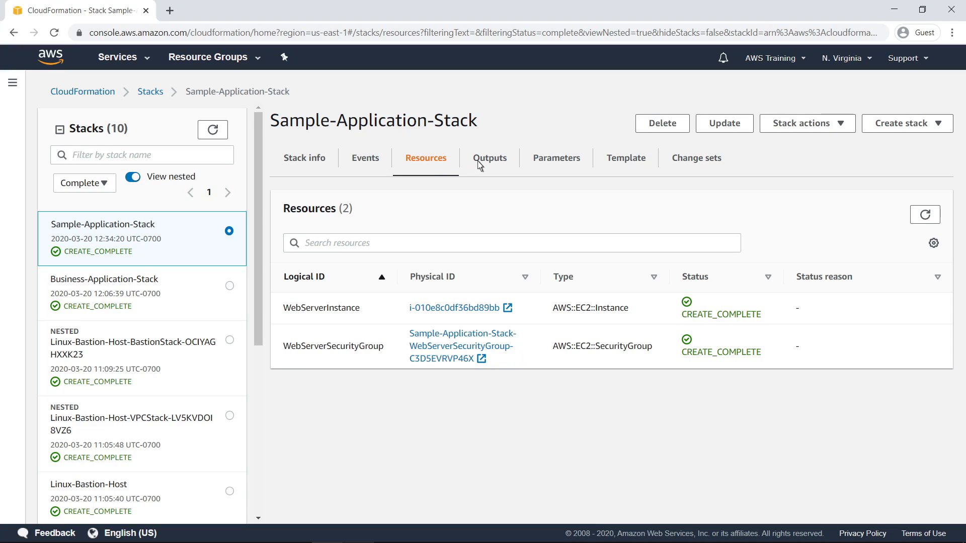
click(489, 158)
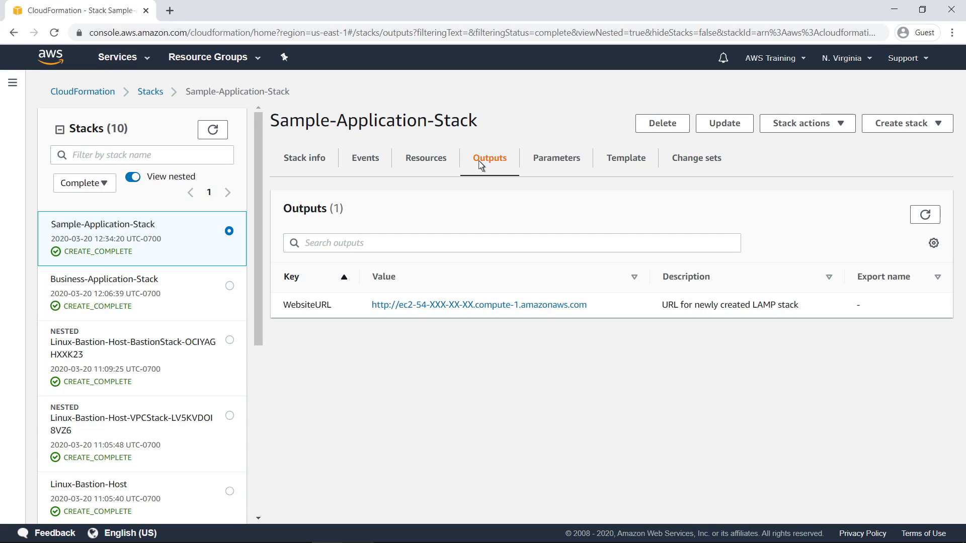
mouse_move(510, 166)
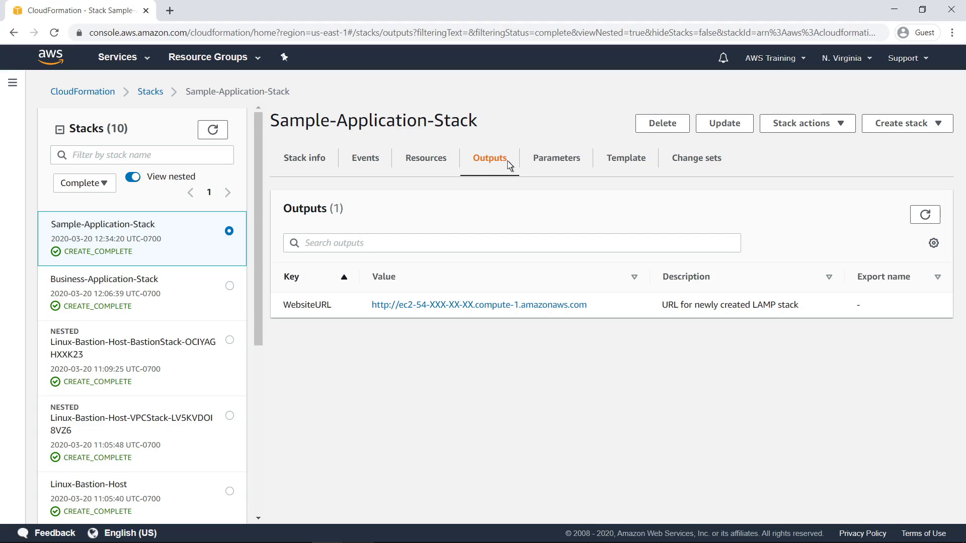
click(555, 158)
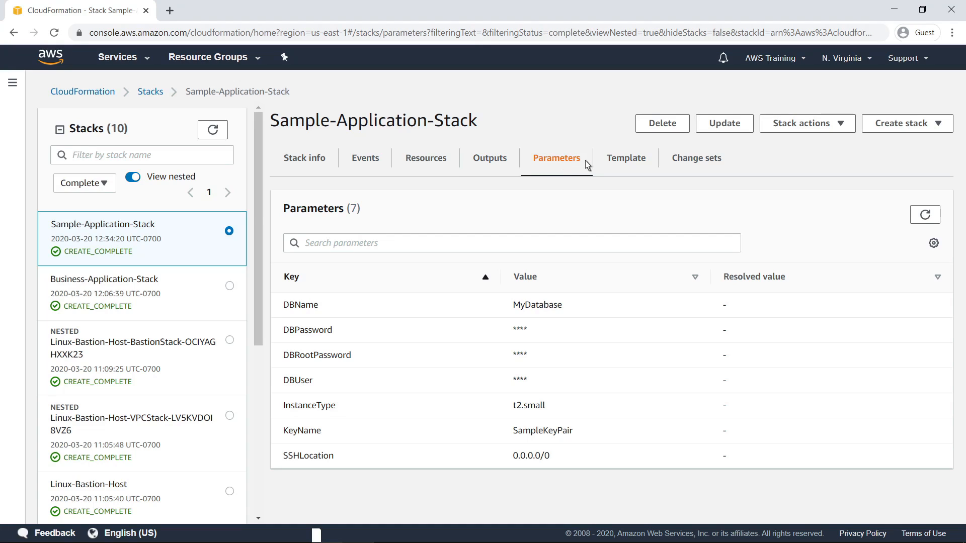
click(625, 158)
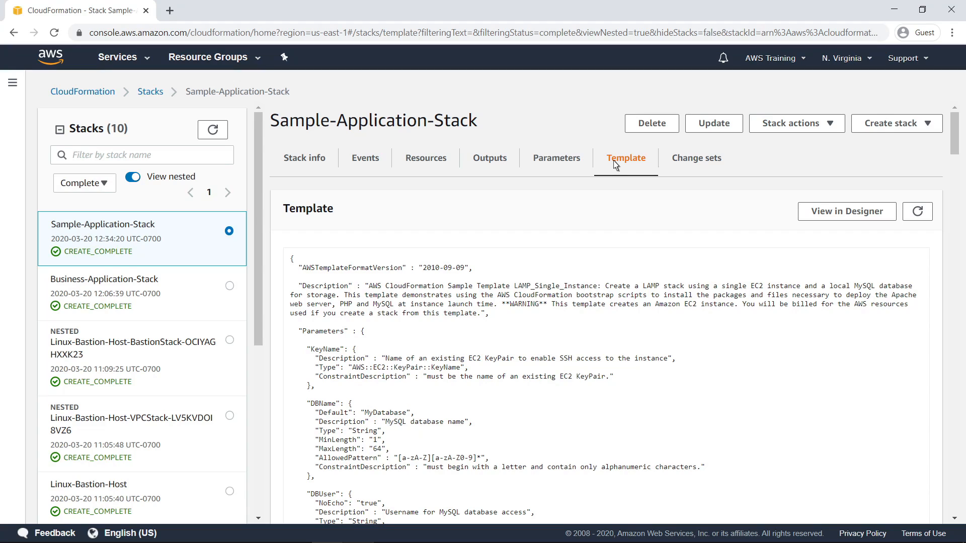
mouse_move(313, 124)
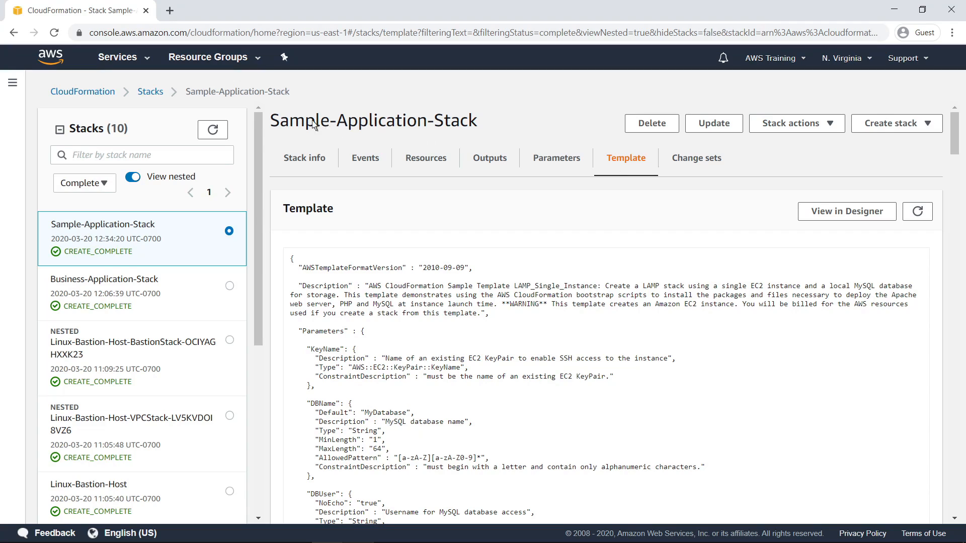
click(150, 92)
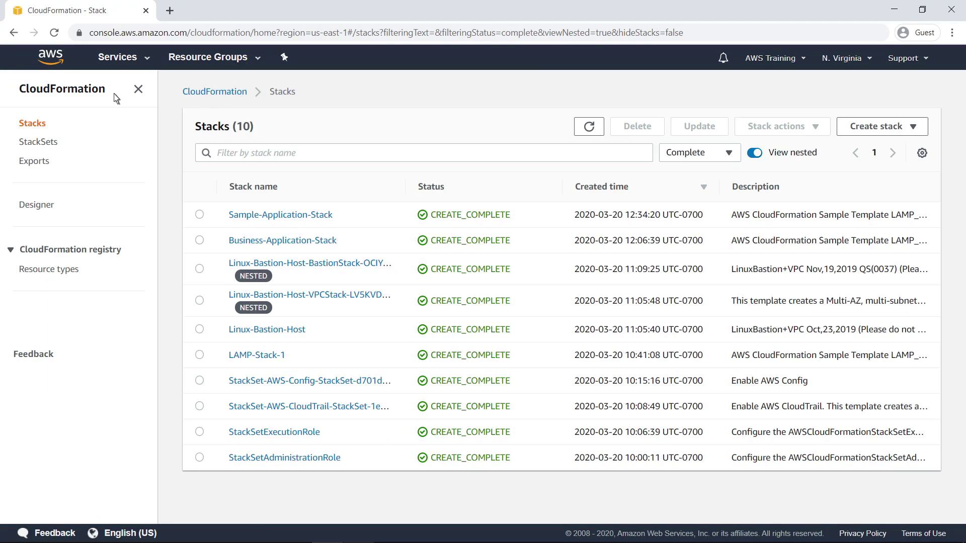
mouse_move(39, 142)
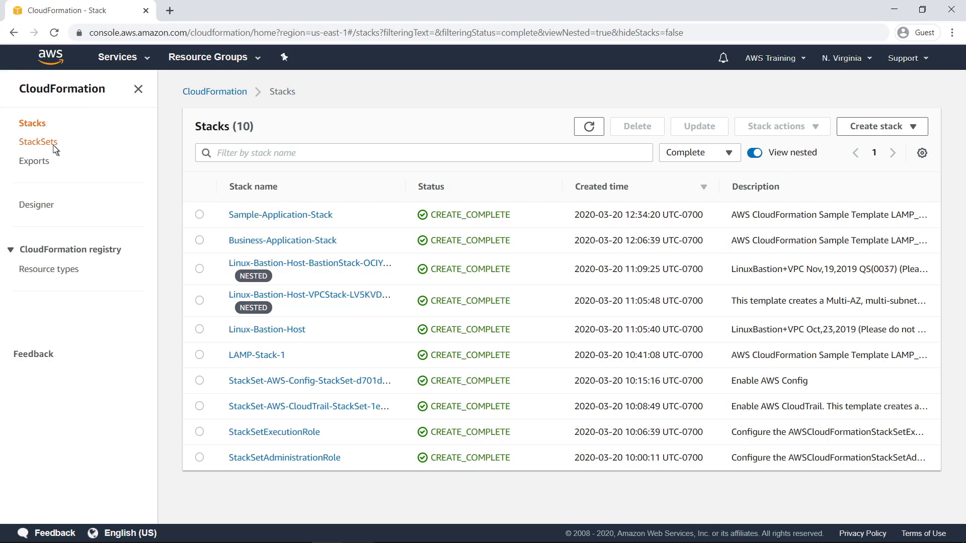
Step: Show the StackSets page listing CloudTrail, Config and GuardDuty StackSets
click(38, 142)
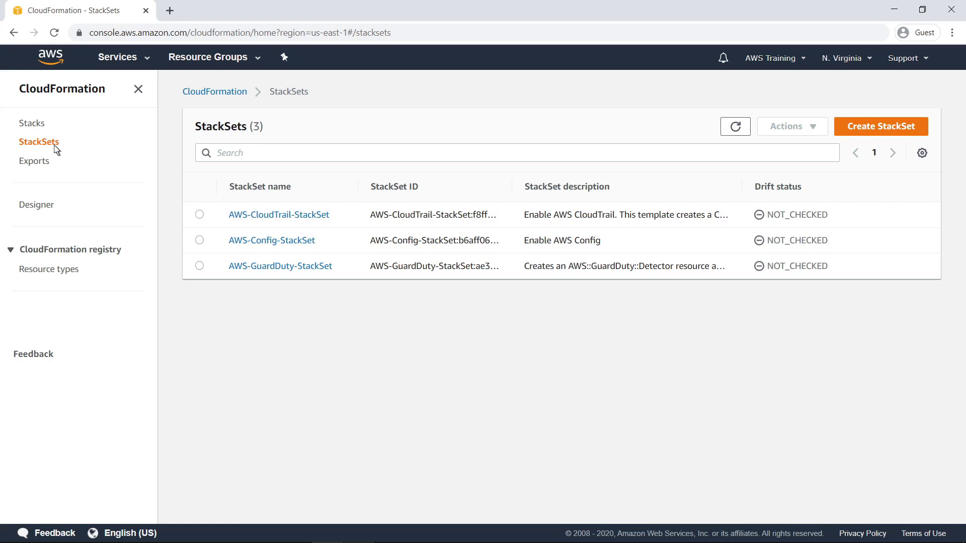
mouse_move(216, 239)
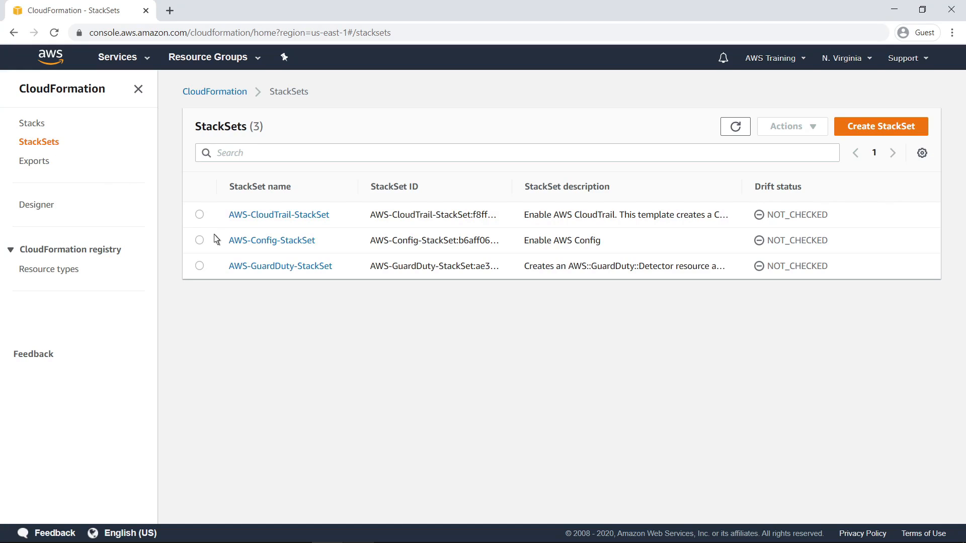
Step: Review AWS-Config-StackSet's nine stack instances, succeeded create operation, seven parameters and YAML template
click(271, 241)
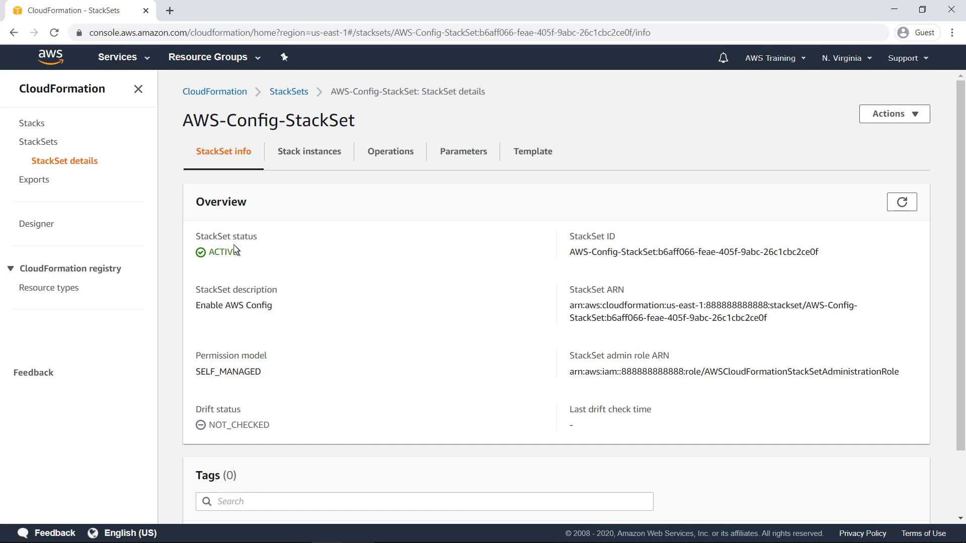
mouse_move(249, 224)
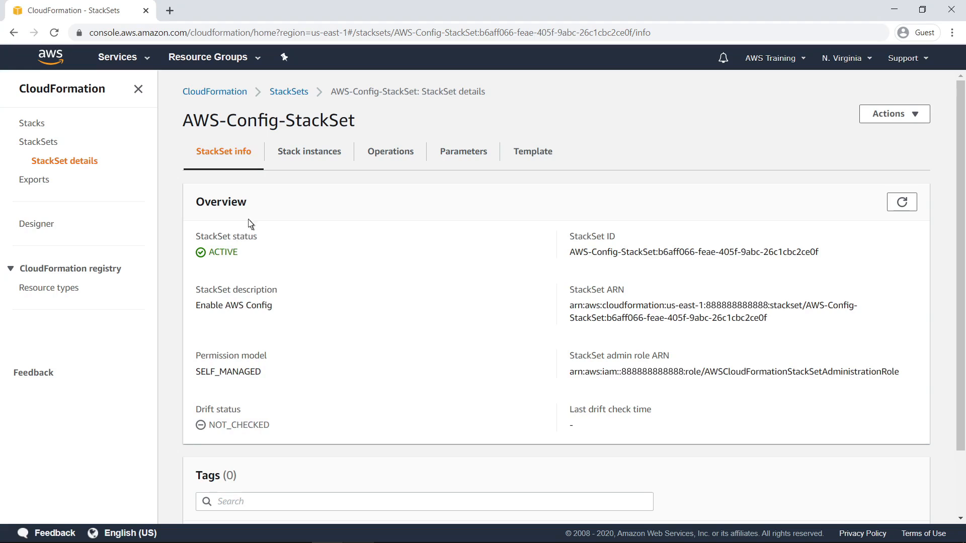
click(309, 152)
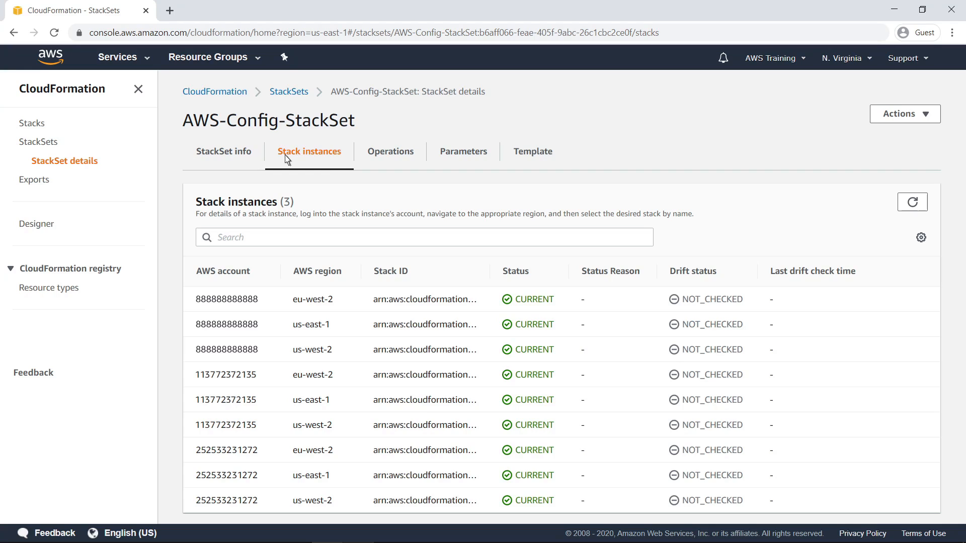
mouse_move(314, 159)
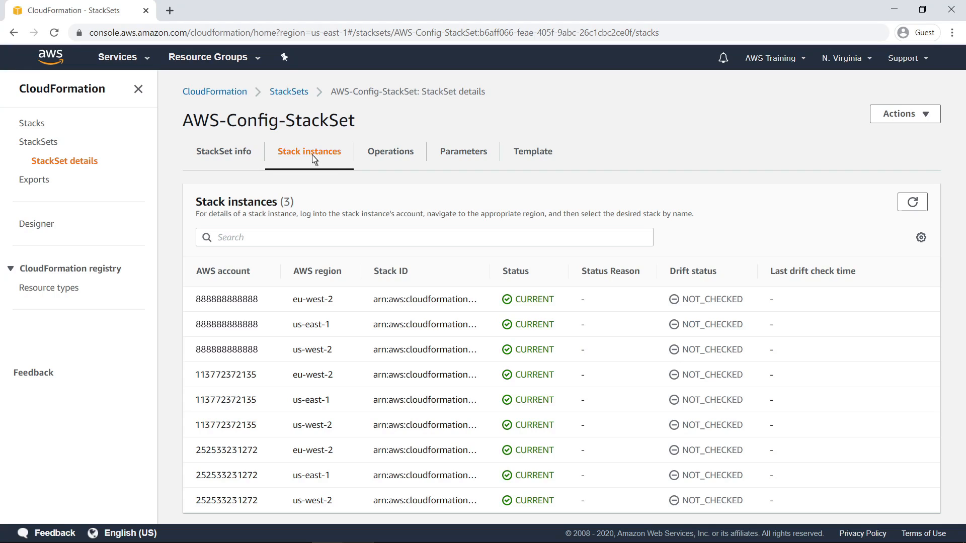
click(391, 151)
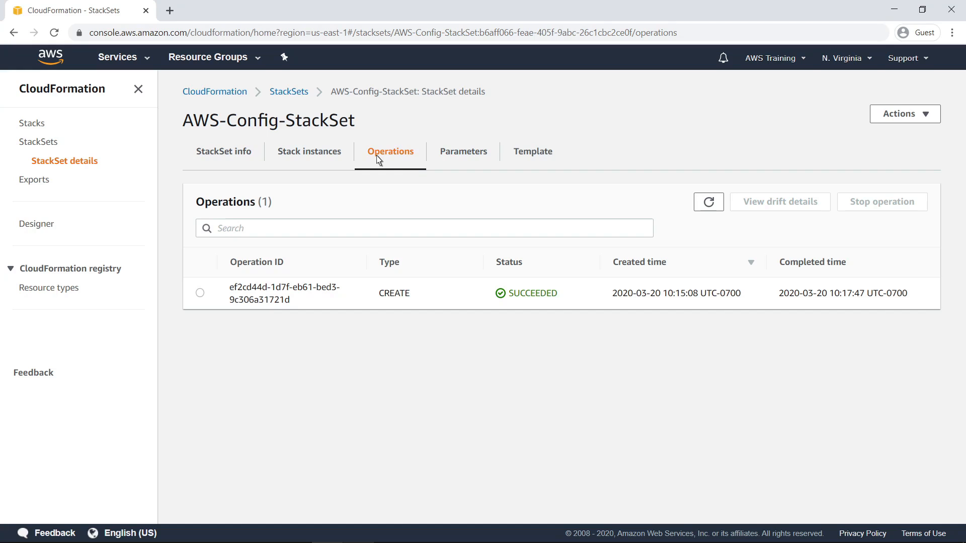
mouse_move(445, 158)
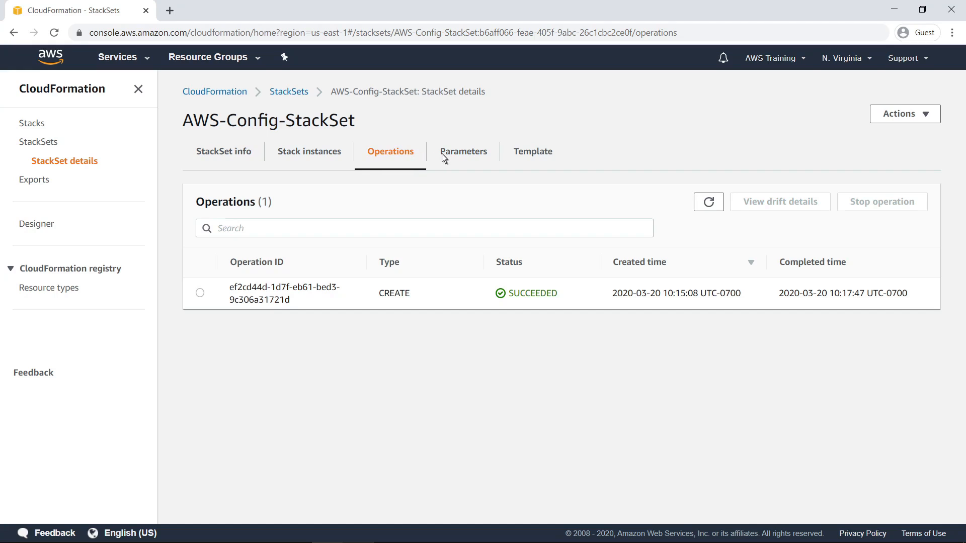
click(463, 152)
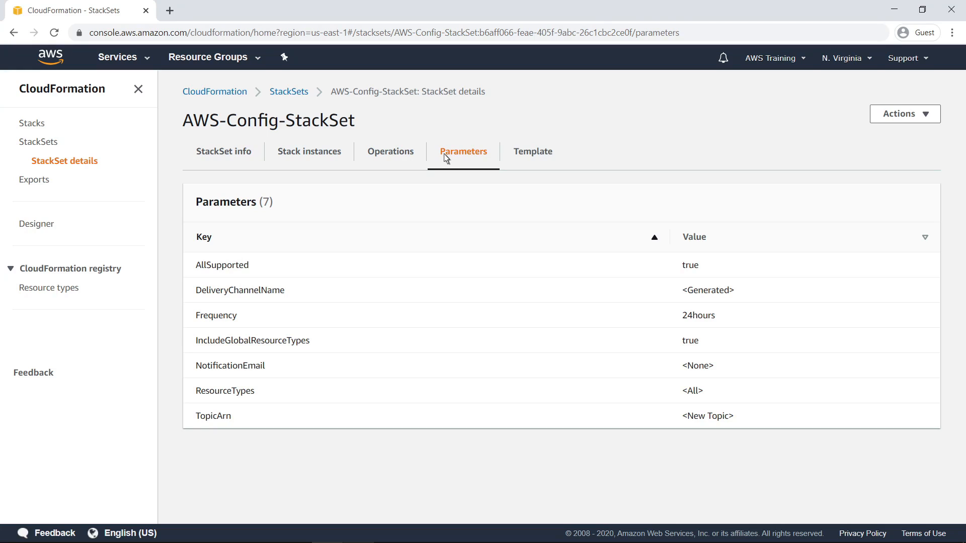
mouse_move(519, 159)
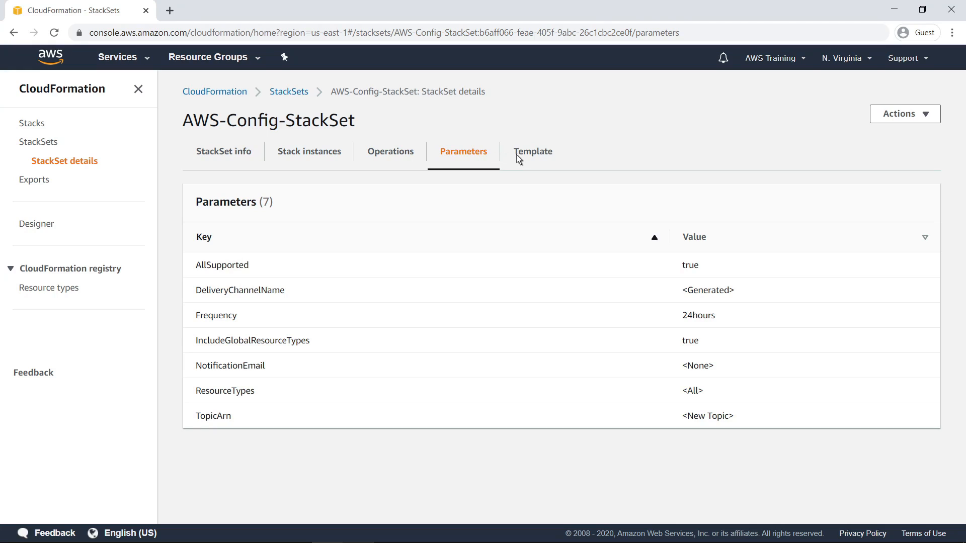
click(532, 152)
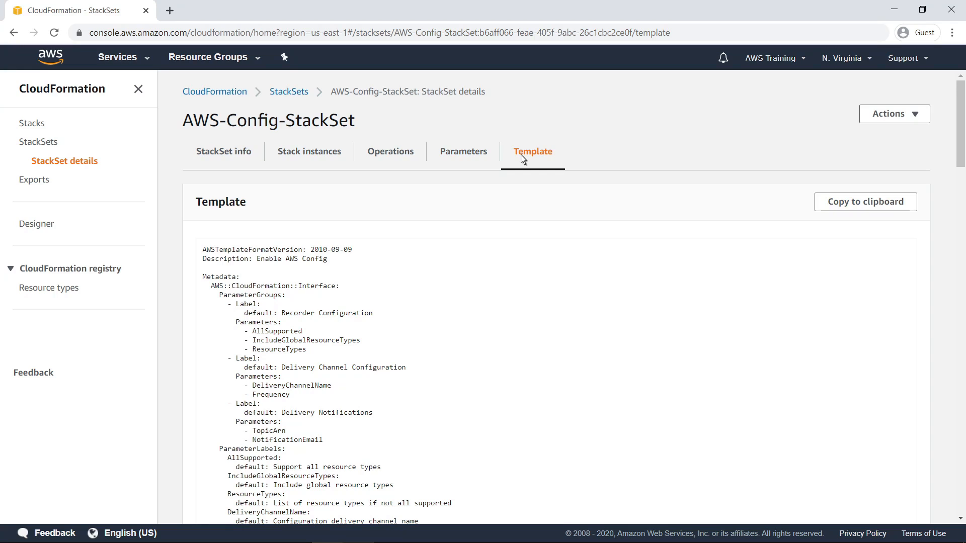
mouse_move(34, 179)
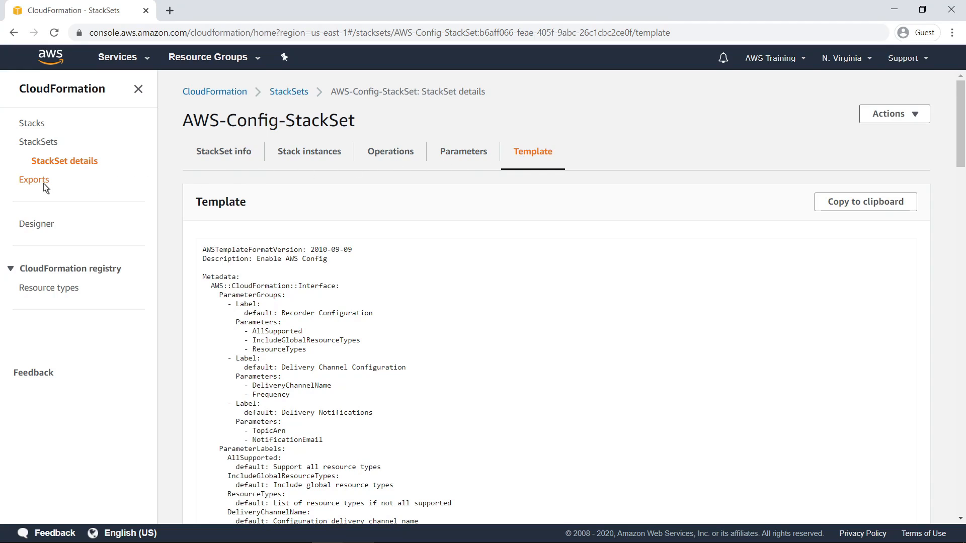
Step: Review the Exports list, then return to the stacks overview
click(34, 179)
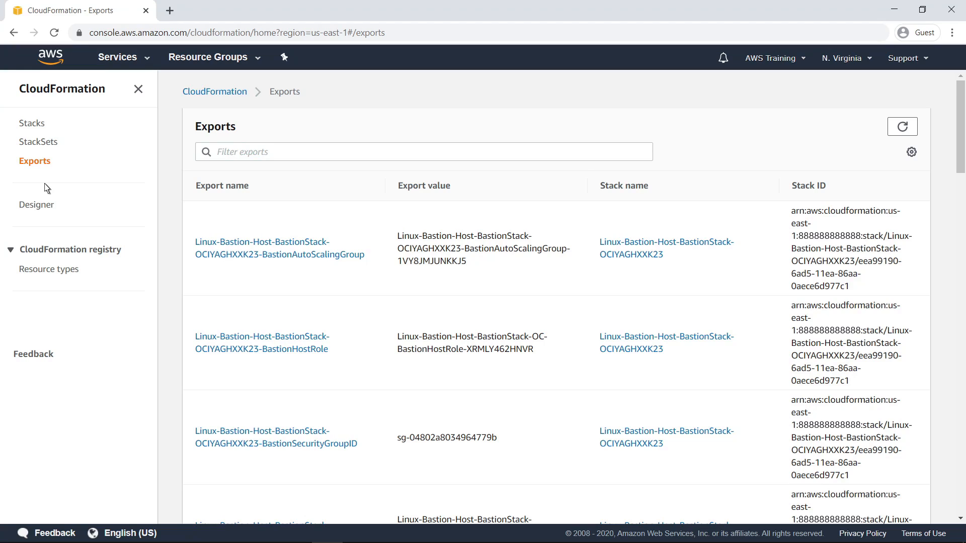
mouse_move(183, 104)
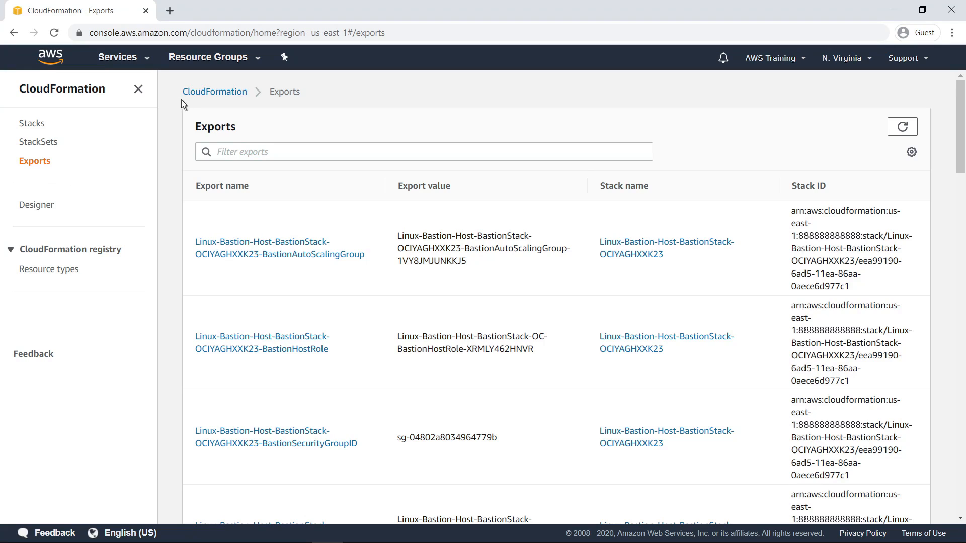
click(32, 123)
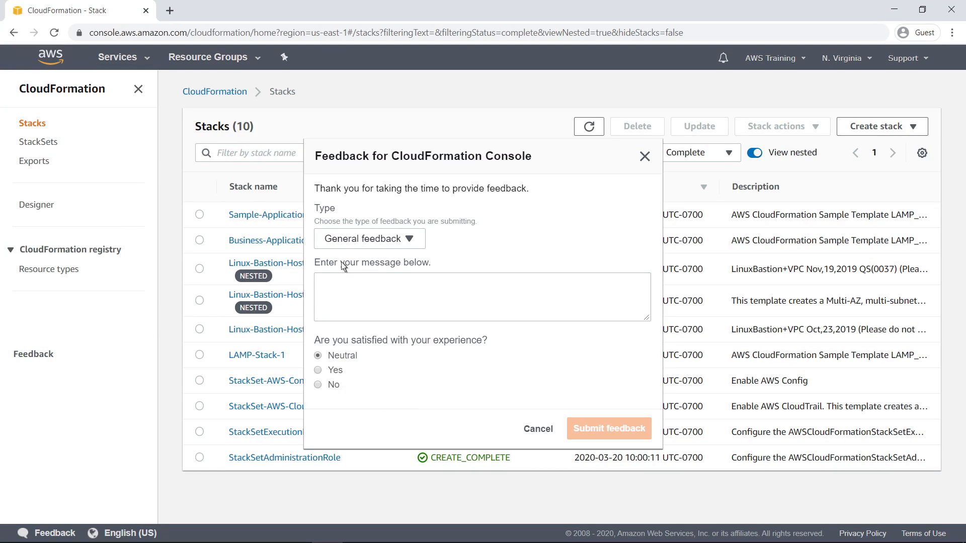
Step: Submit General feedback 'This is a great way to manage collections of AWS resources!' marked Yes, then dismiss the confirmation
click(368, 239)
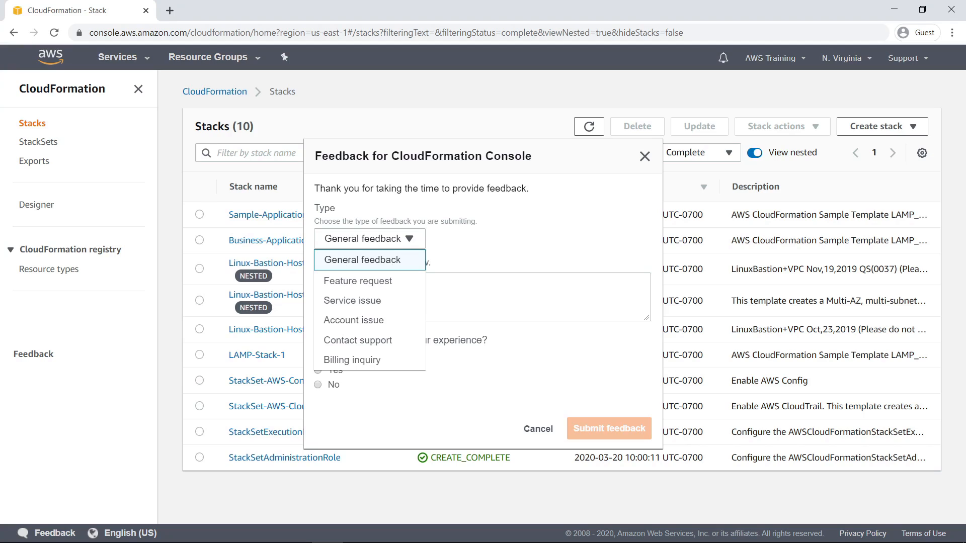
click(368, 260)
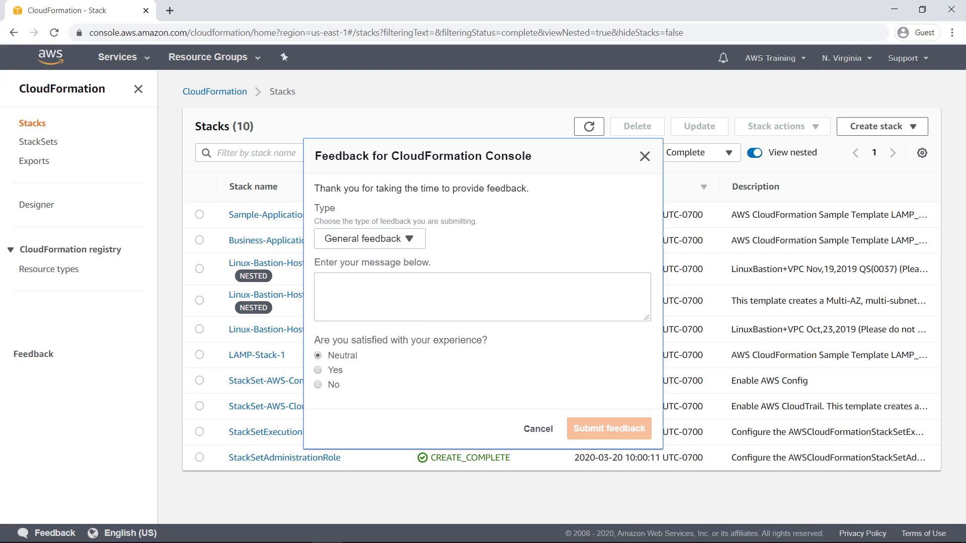
text(This is a great way to manage collections of AWS resources!)
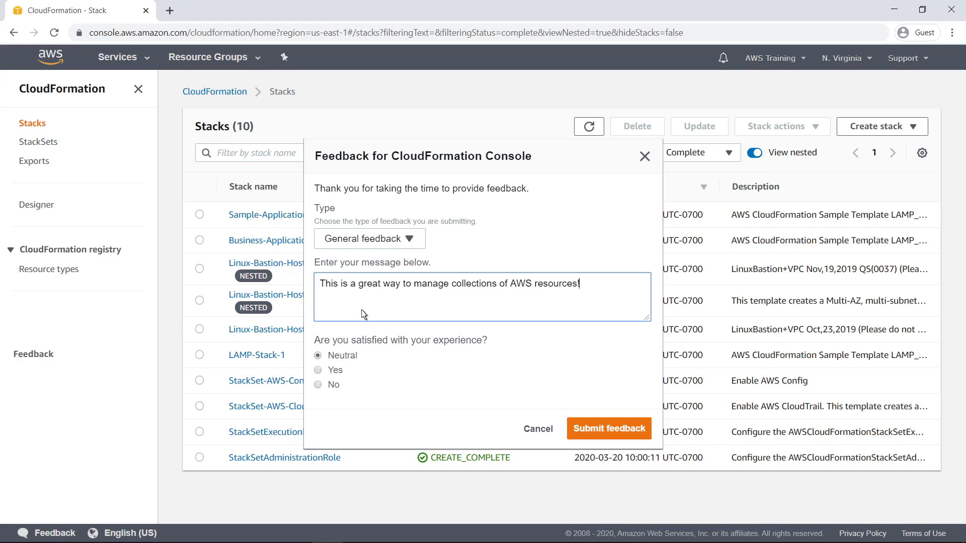
click(318, 370)
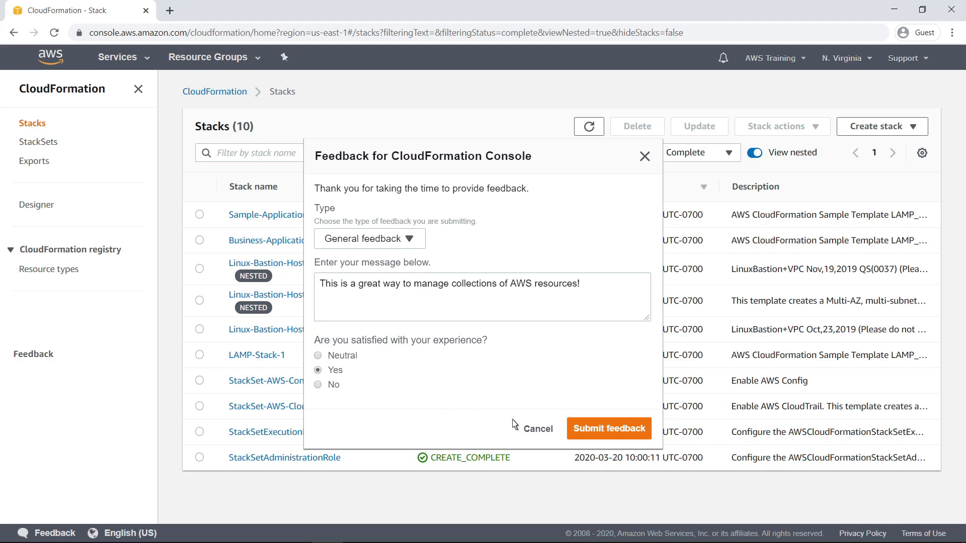
click(608, 428)
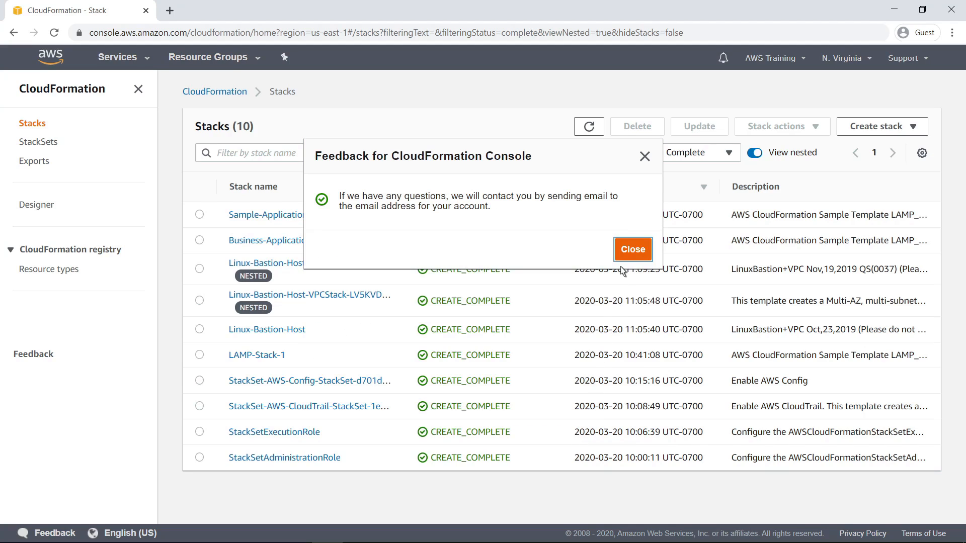
click(632, 250)
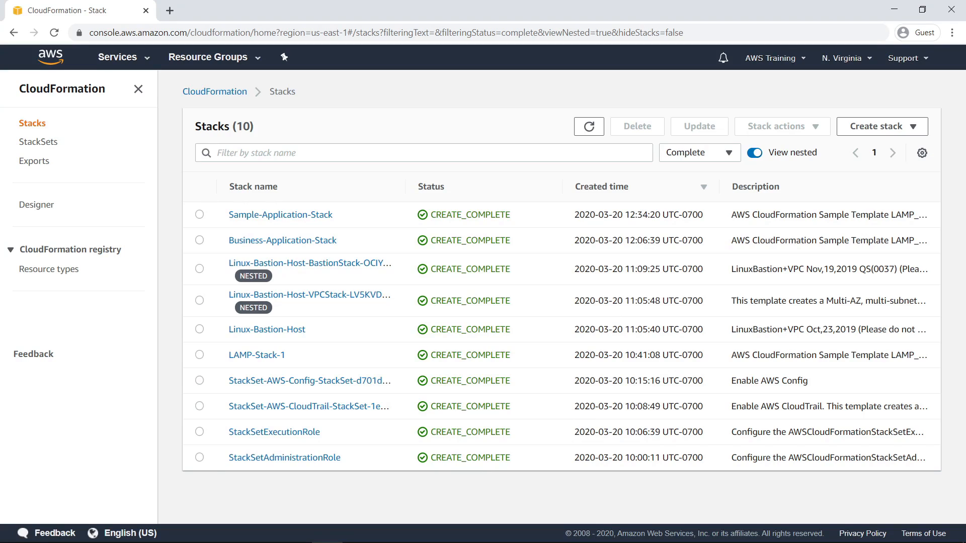